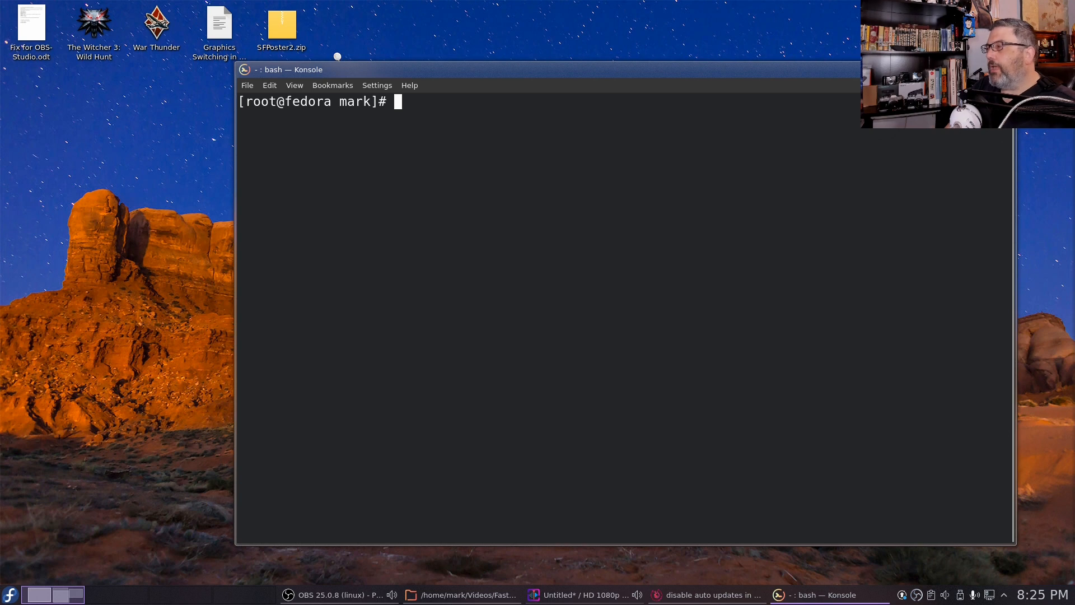
Run 'systemctl list-timers *dnf*' to see dnf-makecache.timer, then quit the pager.
text(systemctl)
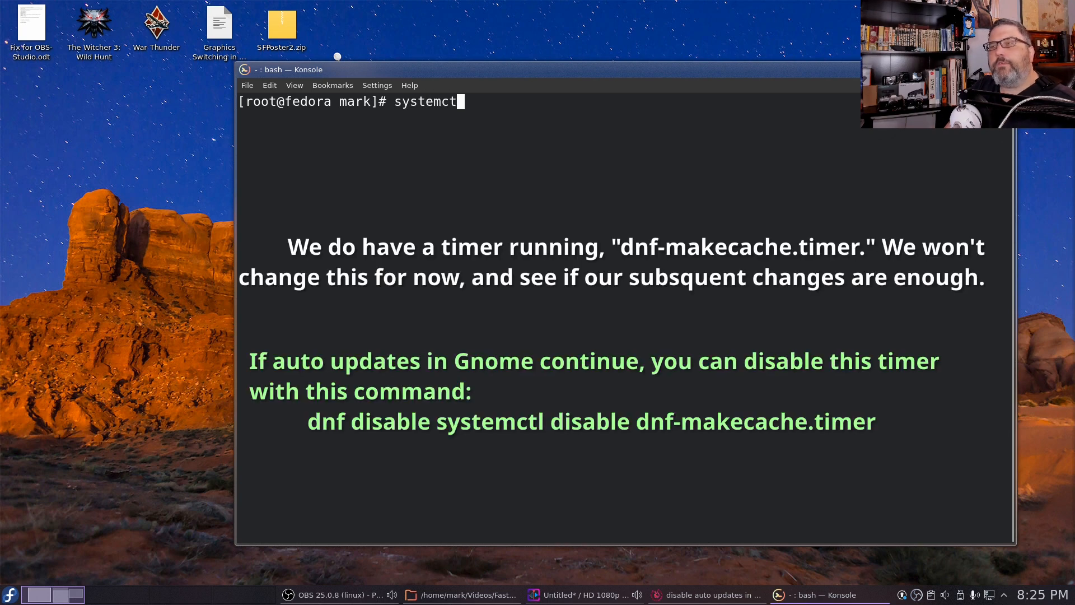
text(l)
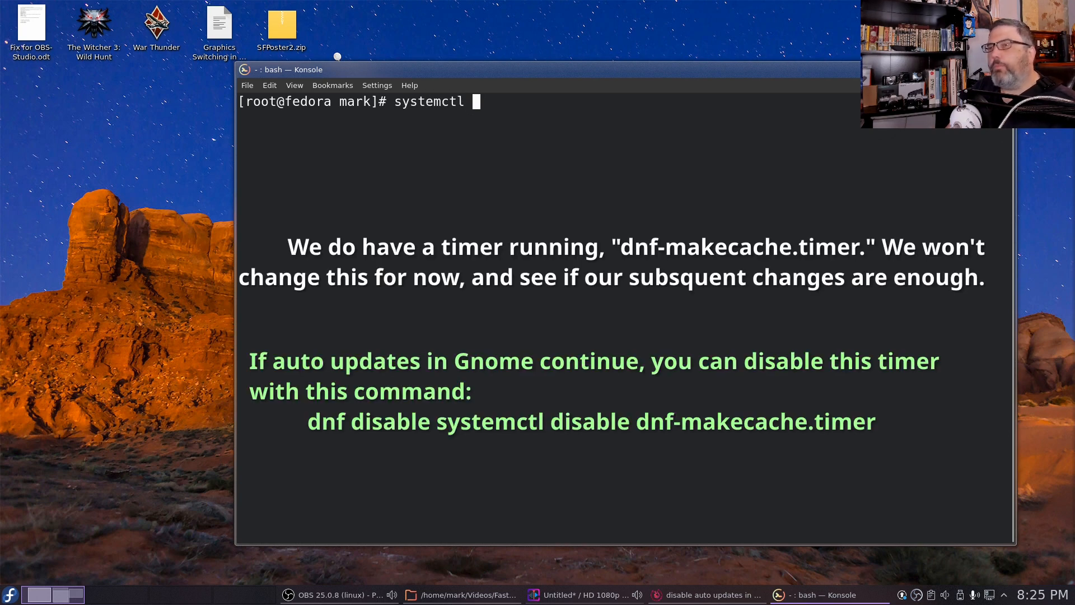
text(list-time)
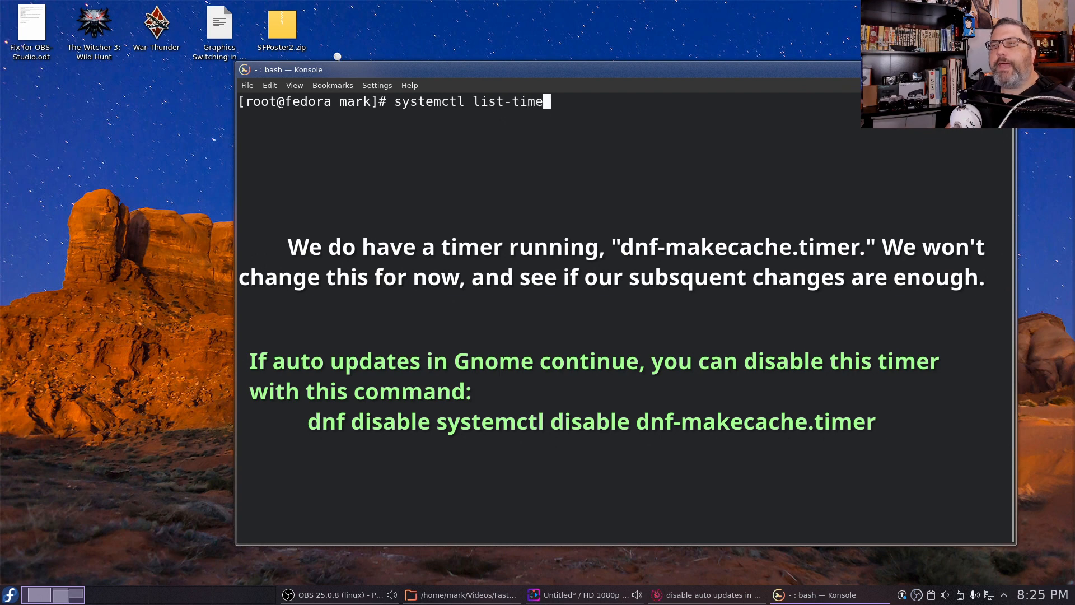
text(s (*)
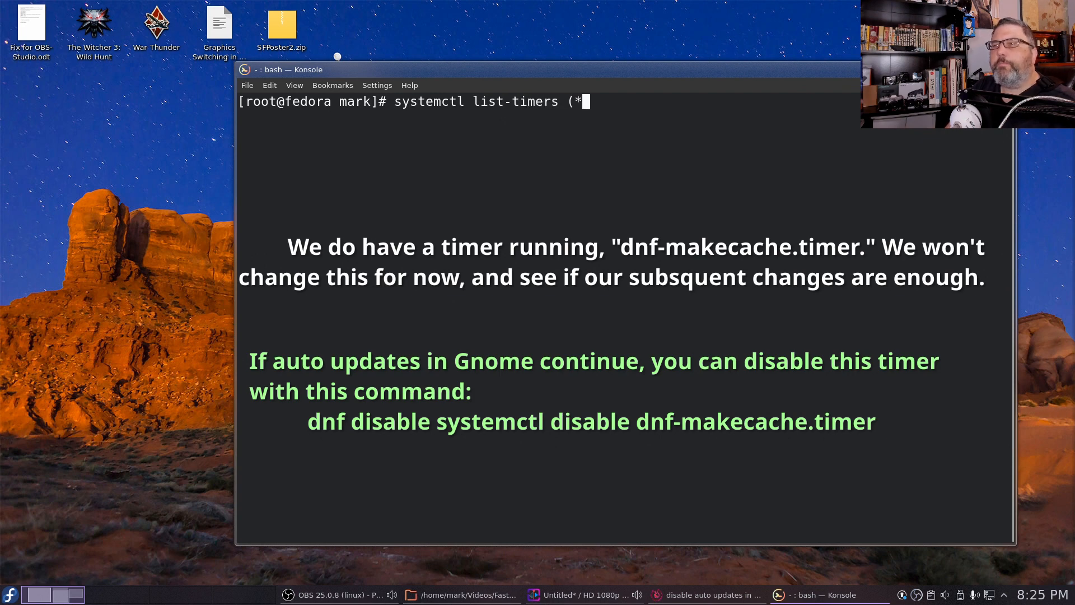
key(BackSpace)
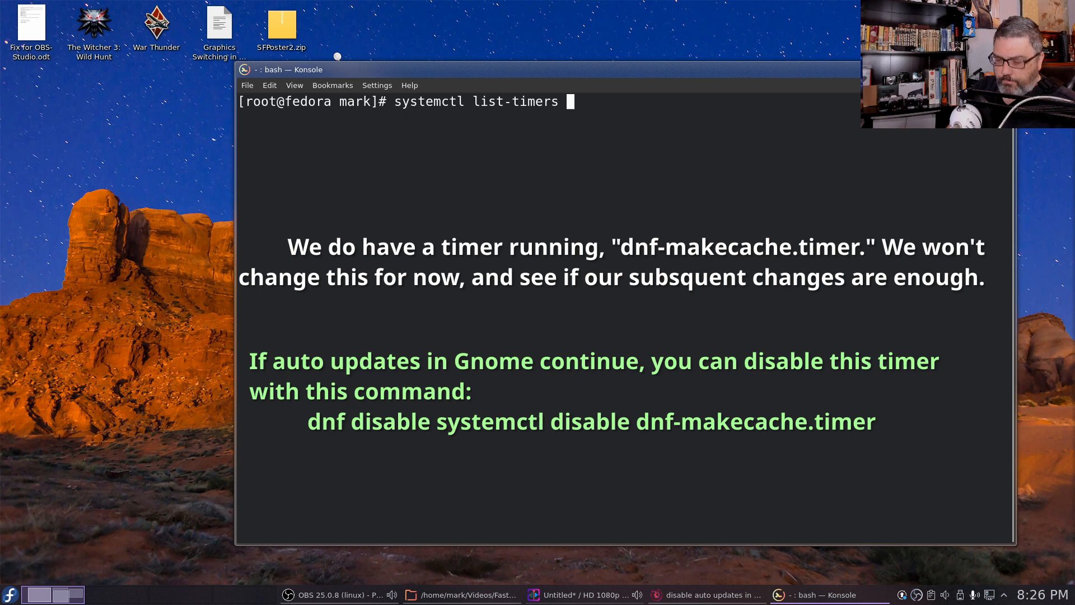
text(*dnf*)
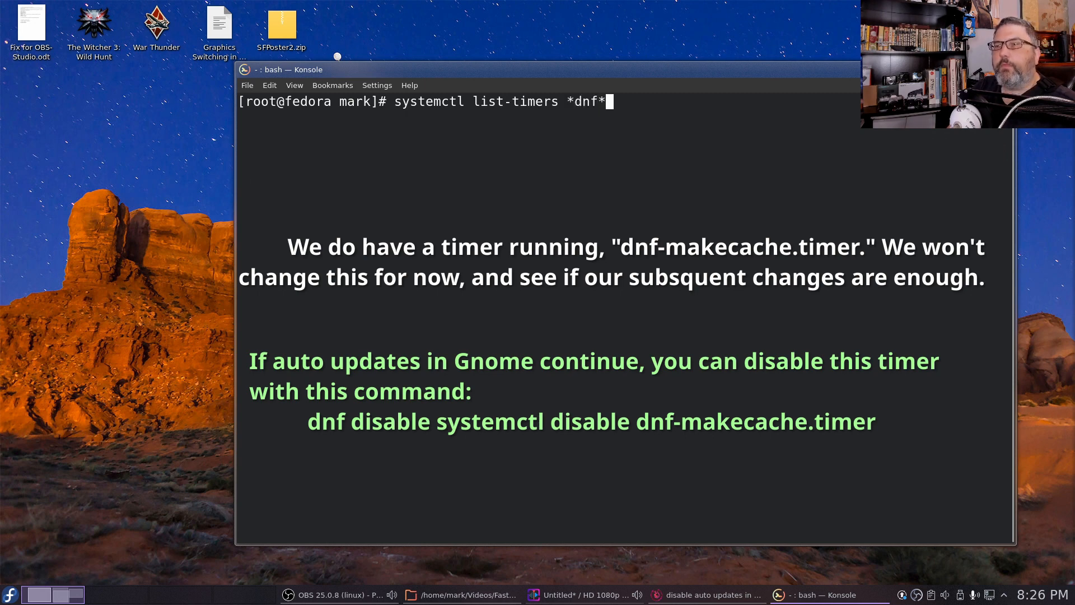
key(Return)
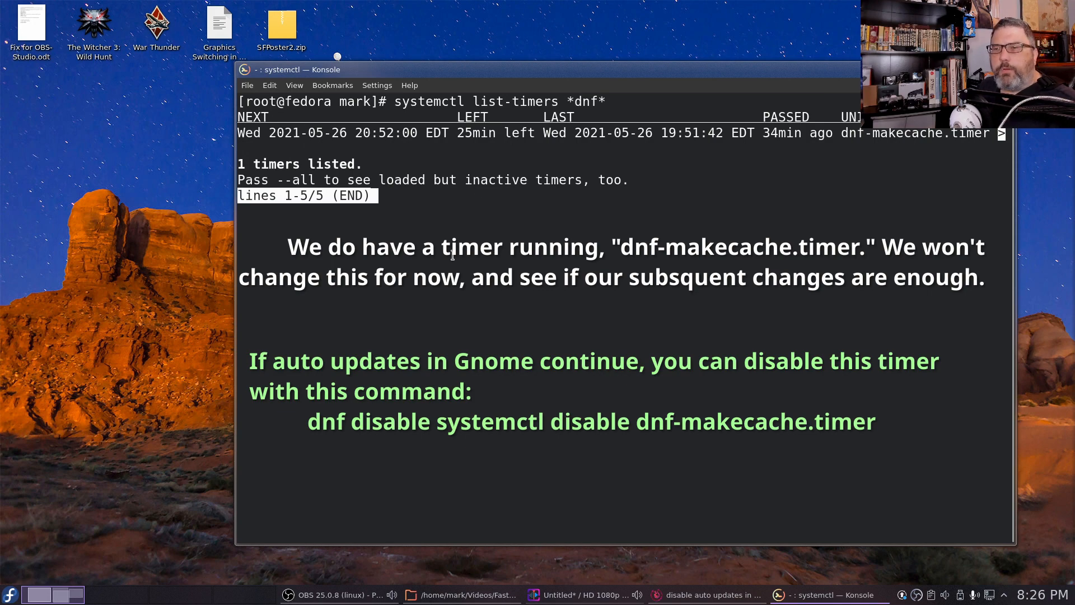
key(q)
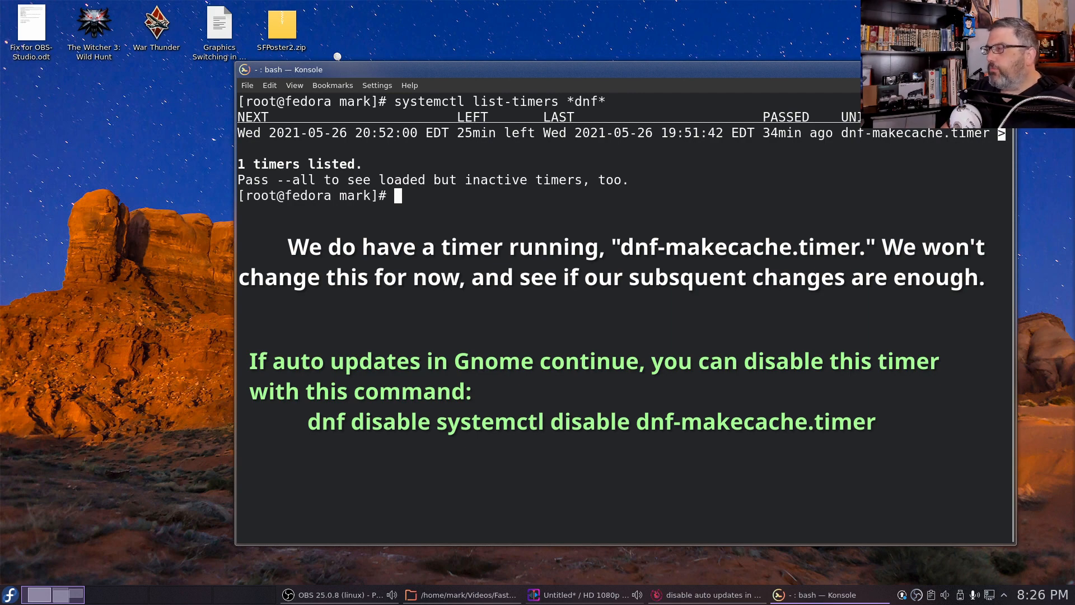
Run 'systemctl list dnf-automatic', then rerun it as 'status', which reports the unit not found.
text(sys)
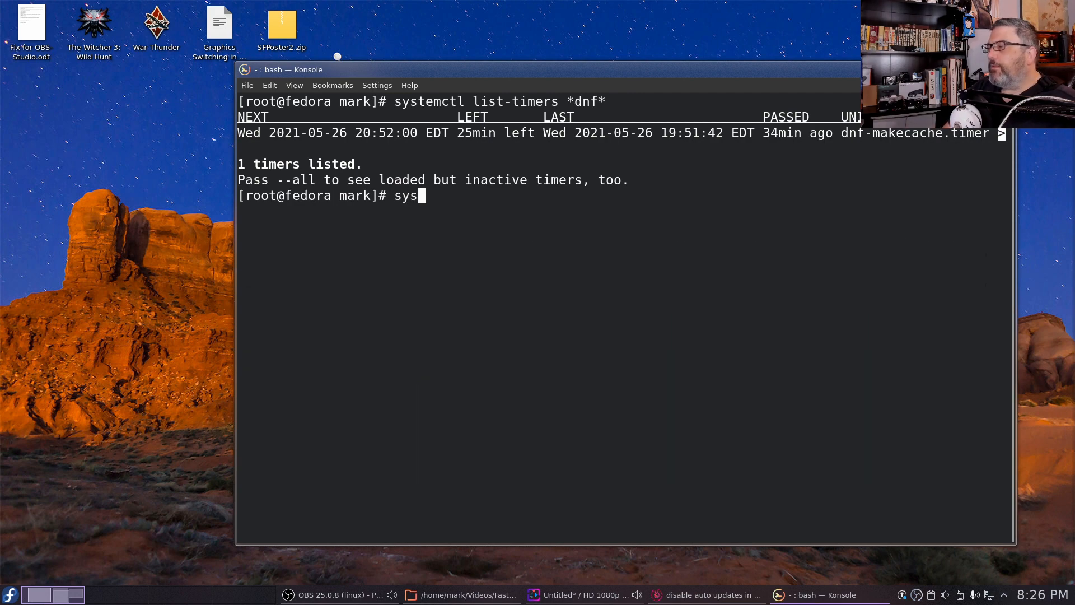
text(temc)
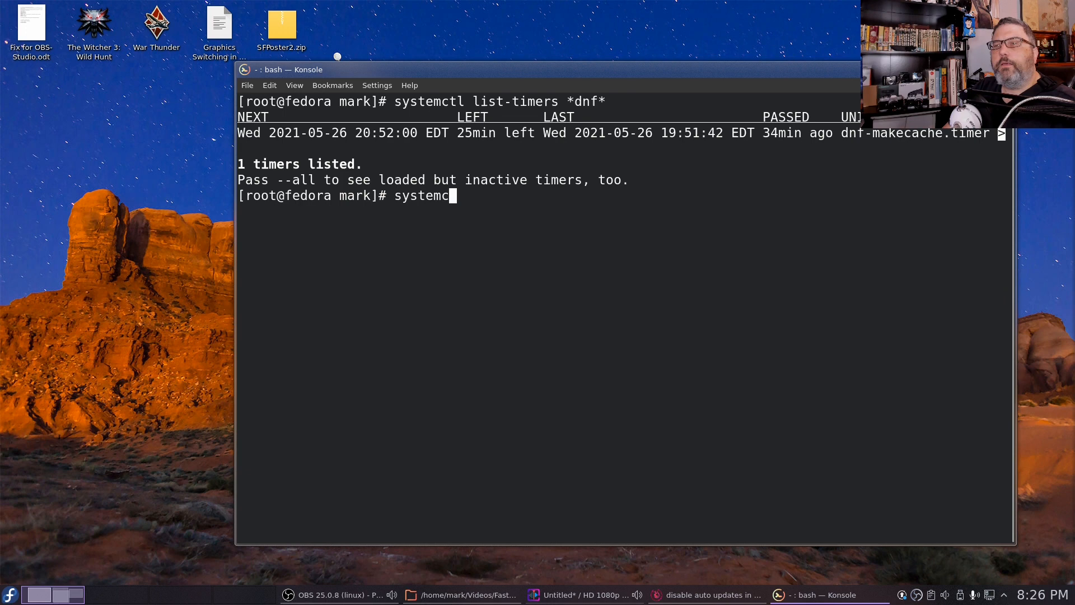
text(tl)
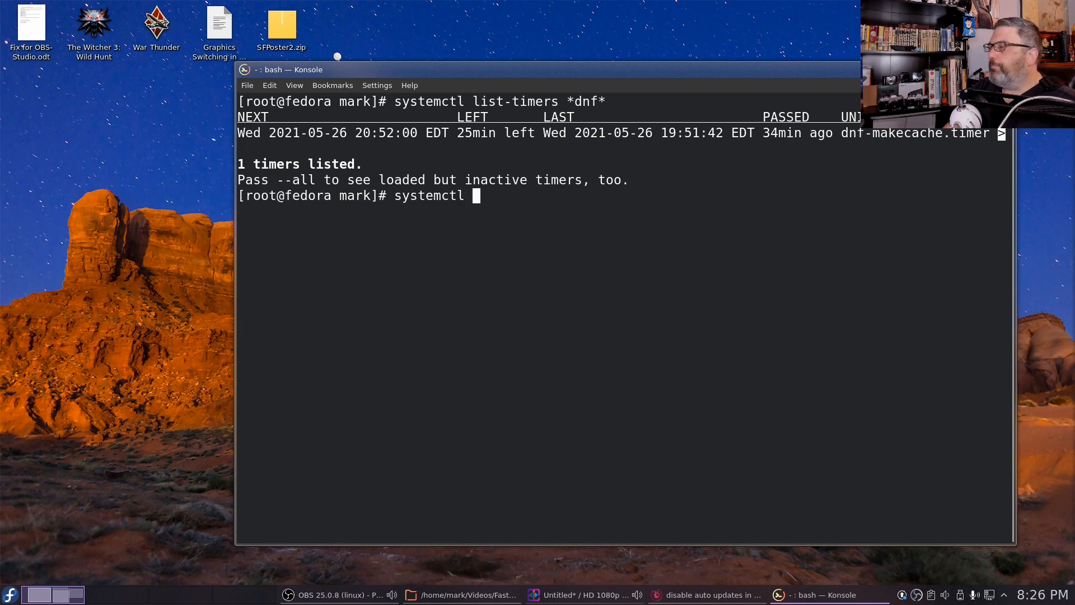
text(list)
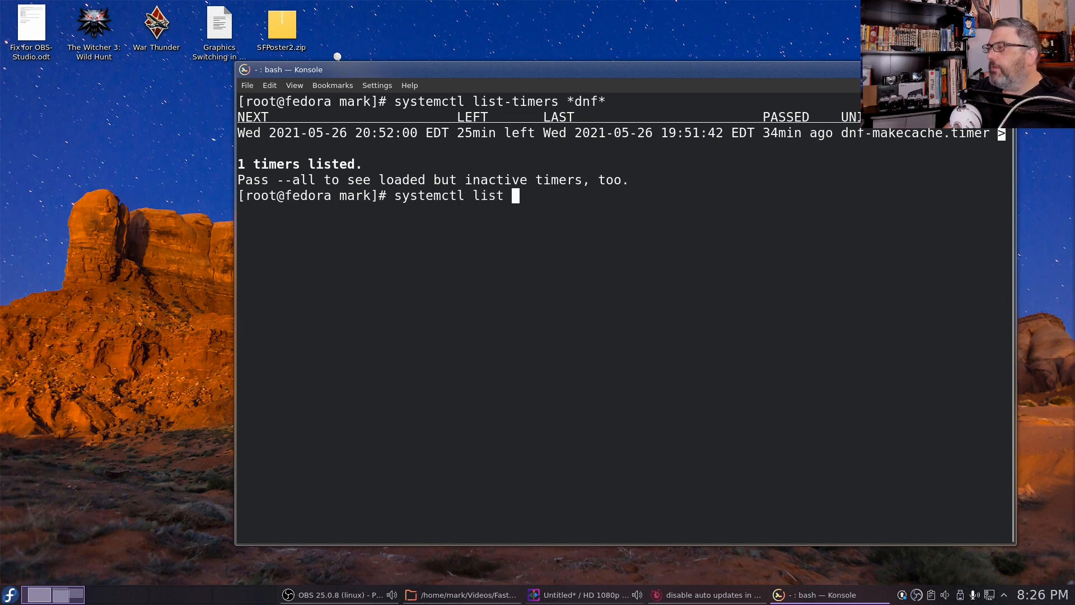
text(dnf-u)
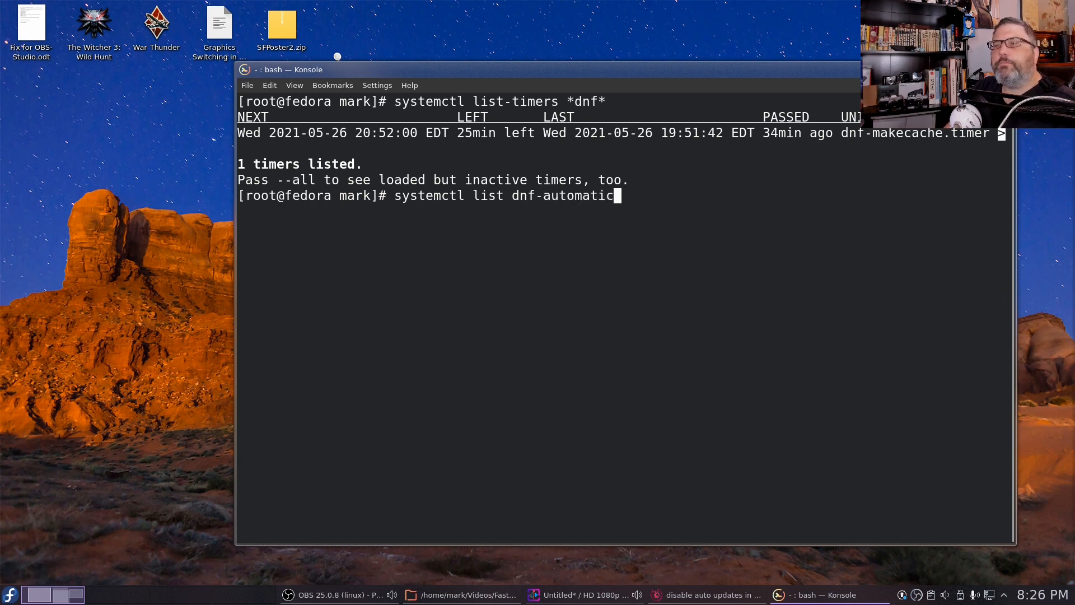
key(Return)
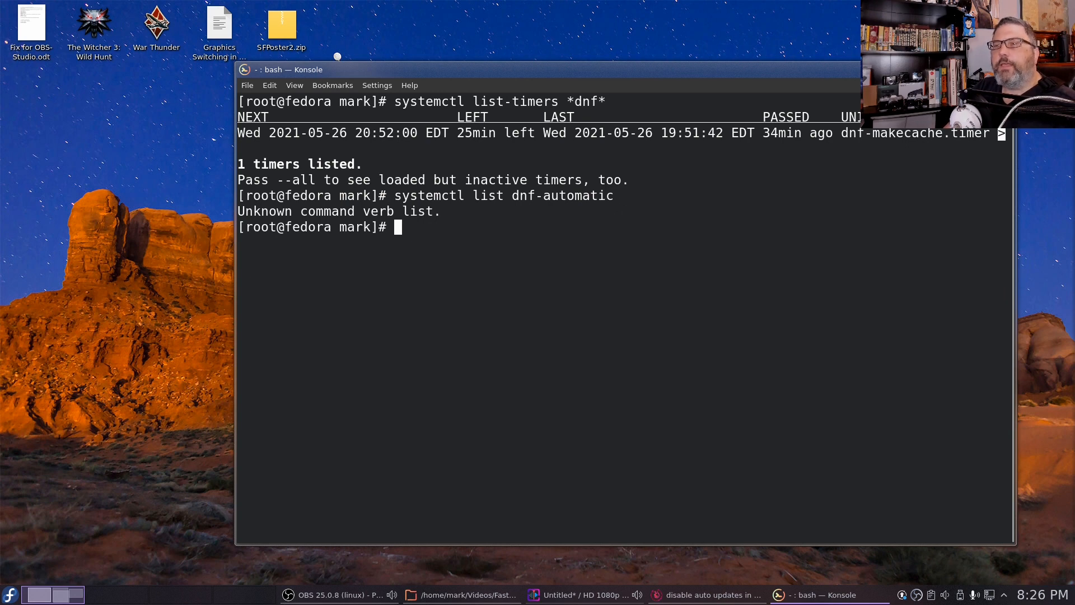
key(Up)
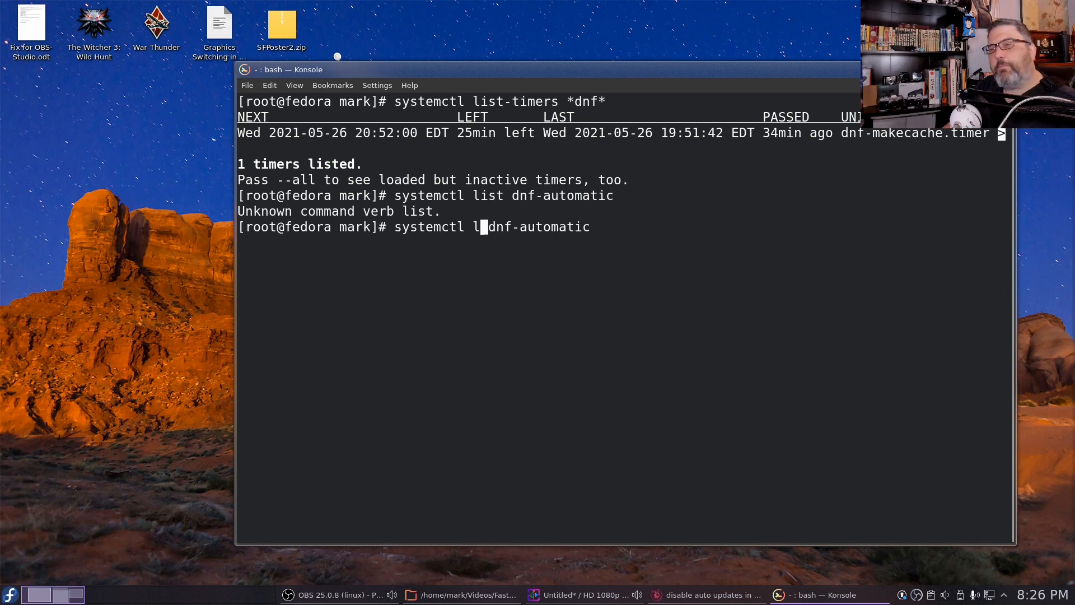
text(tatus)
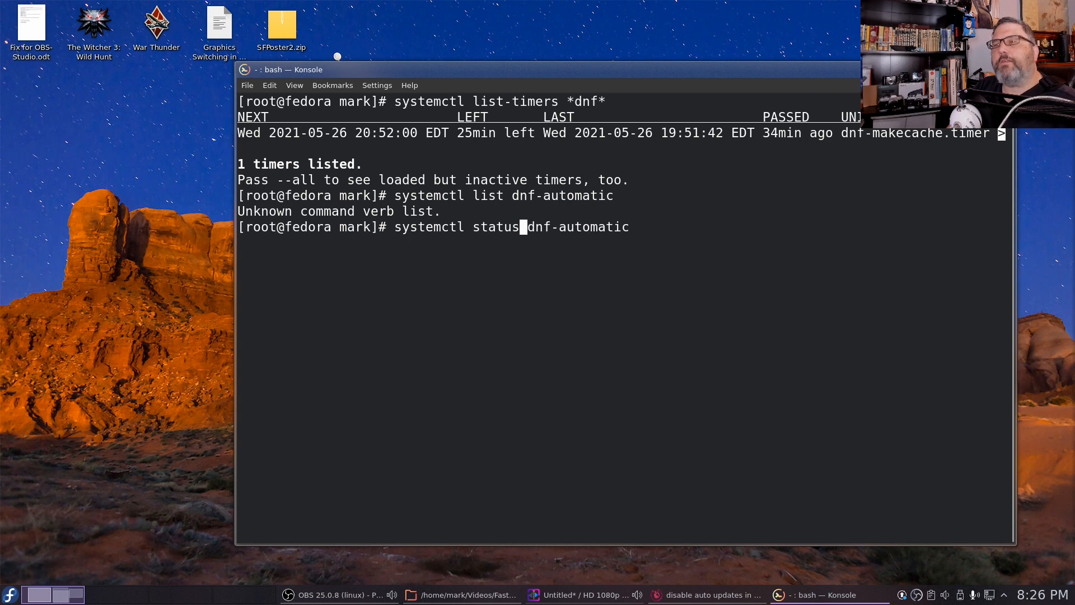
key(Return)
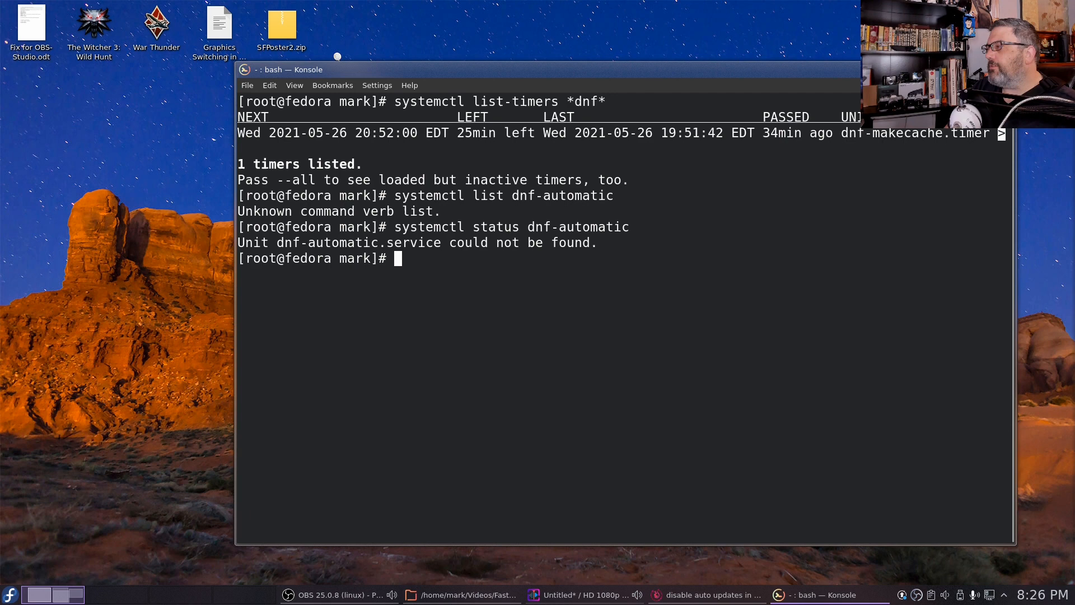
Query 'dnf list dnf-automatic', showing version 4.6.0-1.fc32 available from updates, not installed.
text(dnf list)
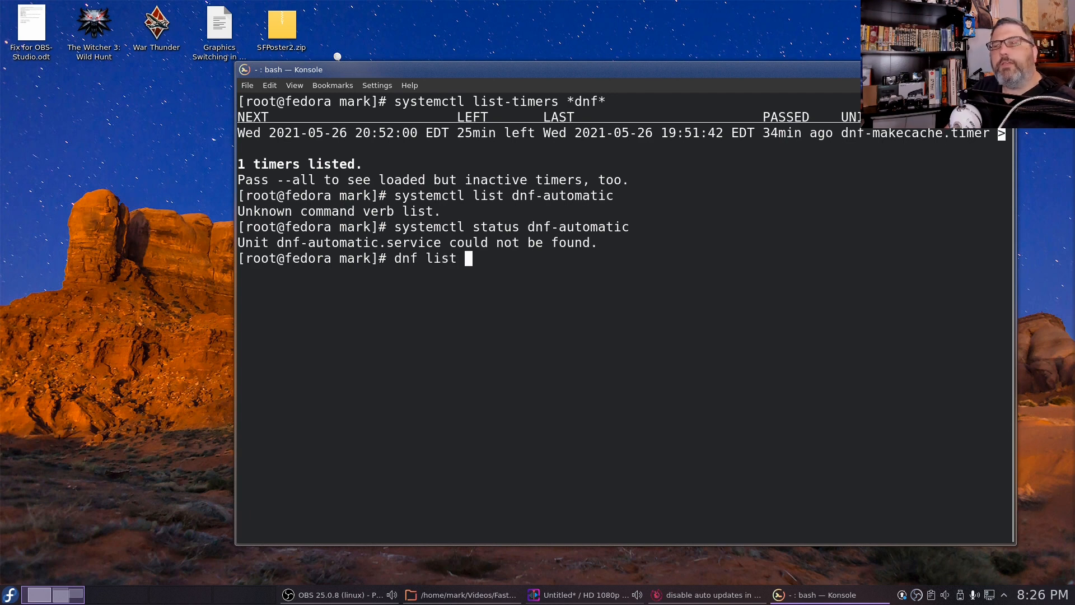
text(df)
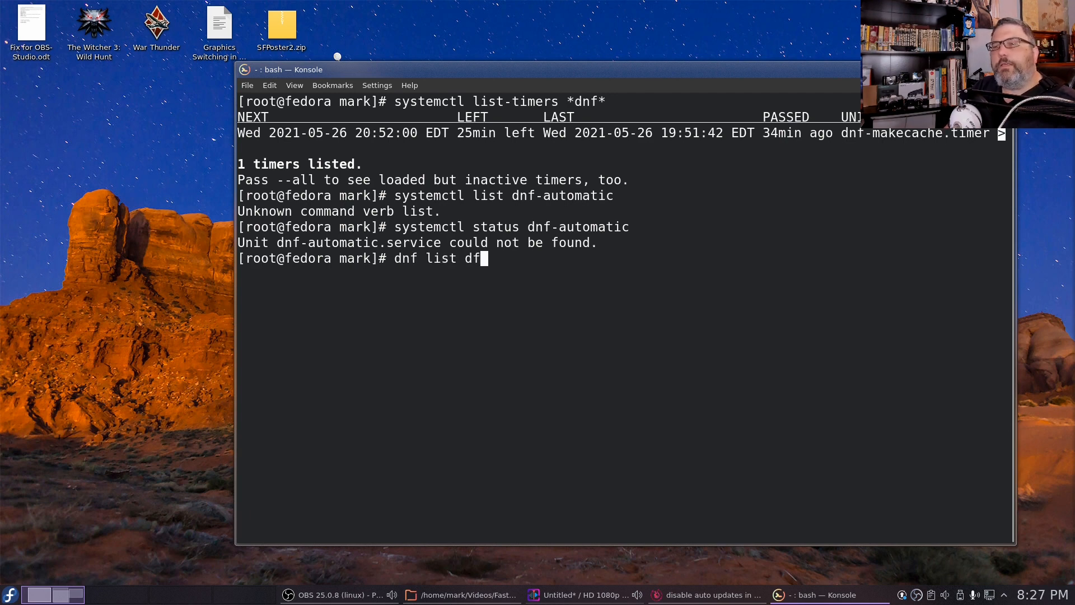
text(nf-automa)
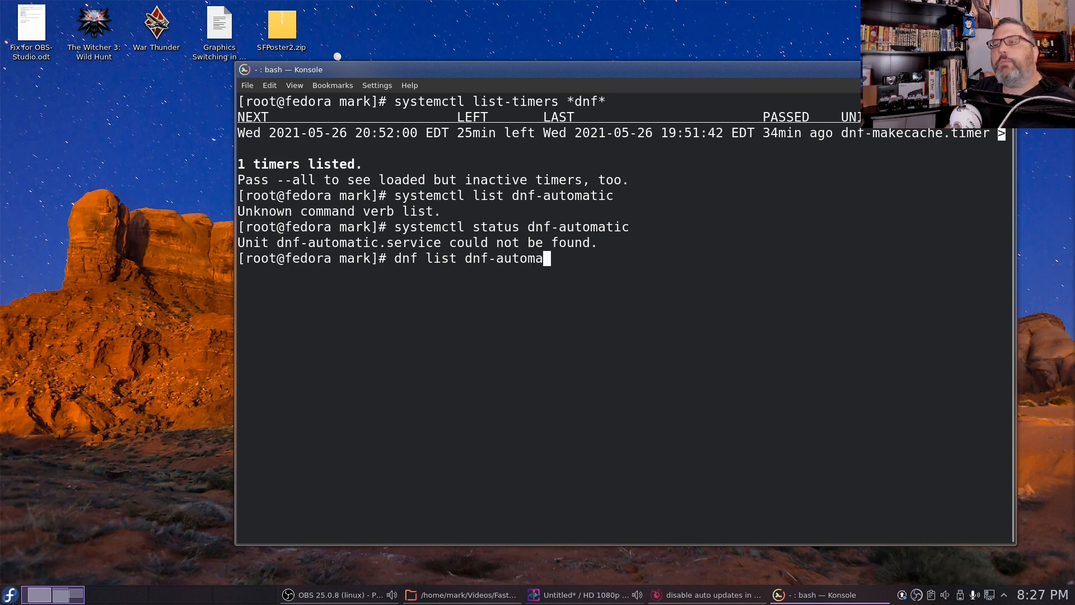
text(tic)
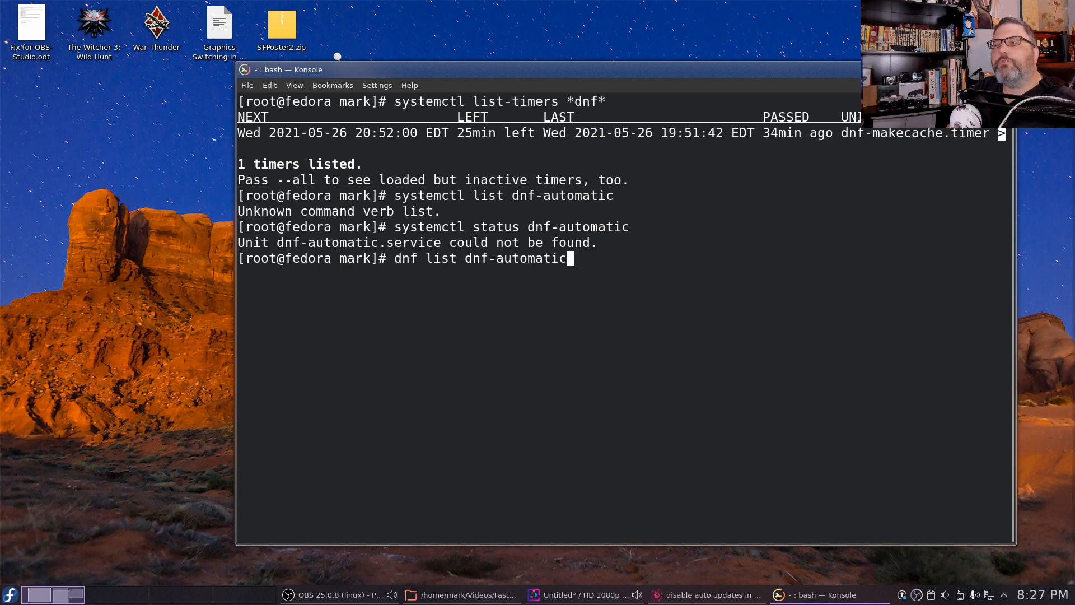
key(Return)
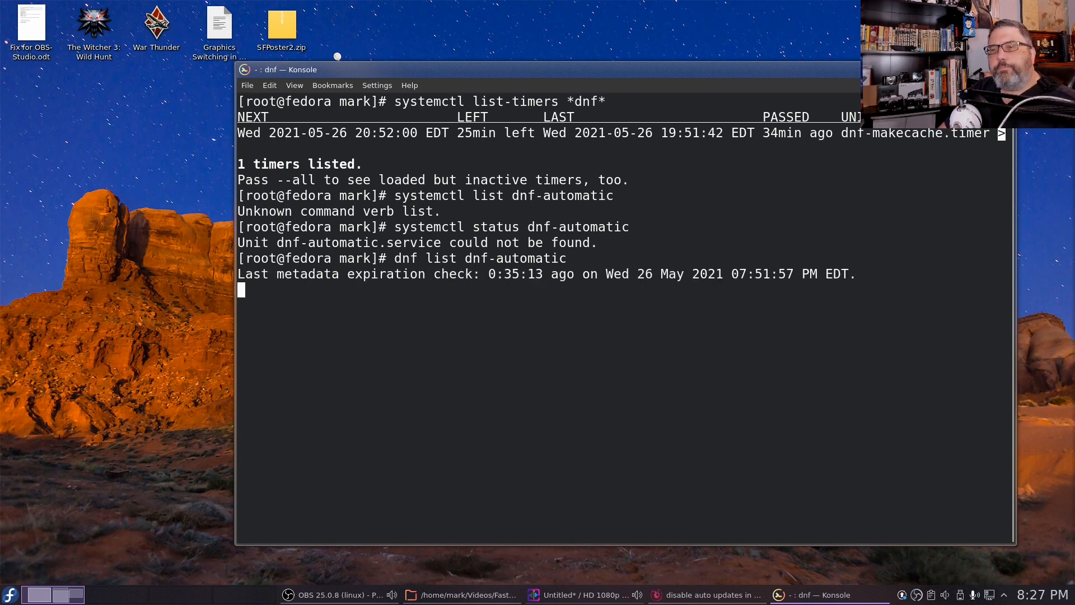
Select text in the dnf output and begin typing a remove command.
key(Return)
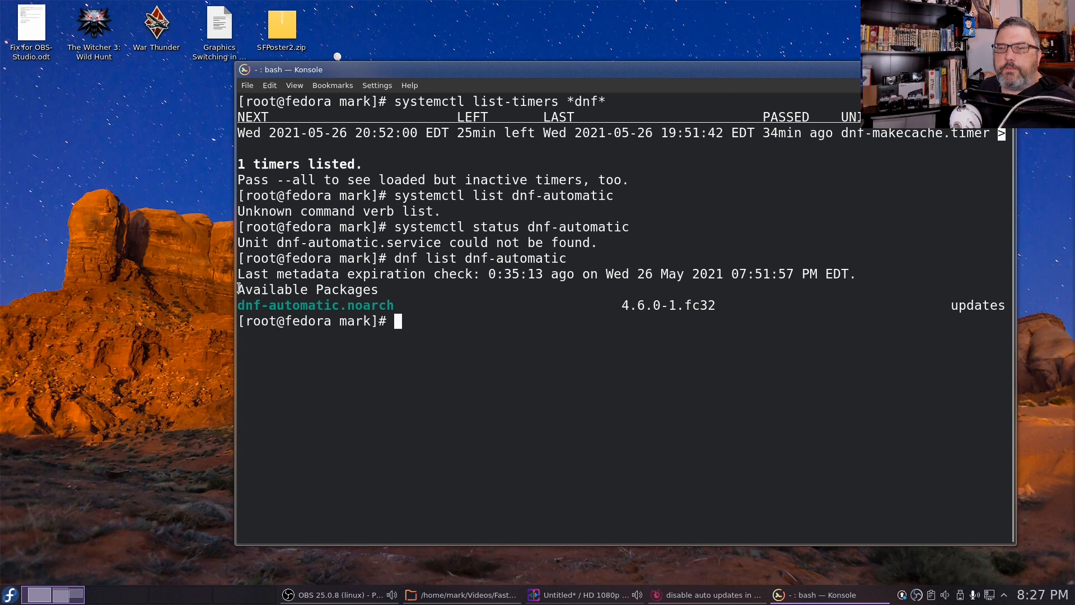
double_click(308, 289)
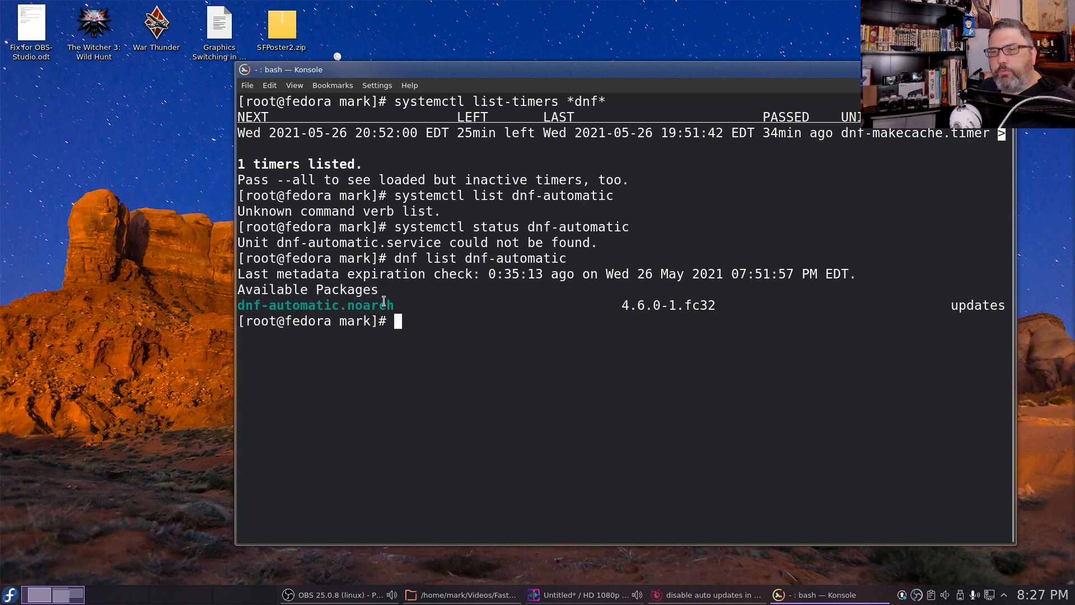
double_click(316, 304)
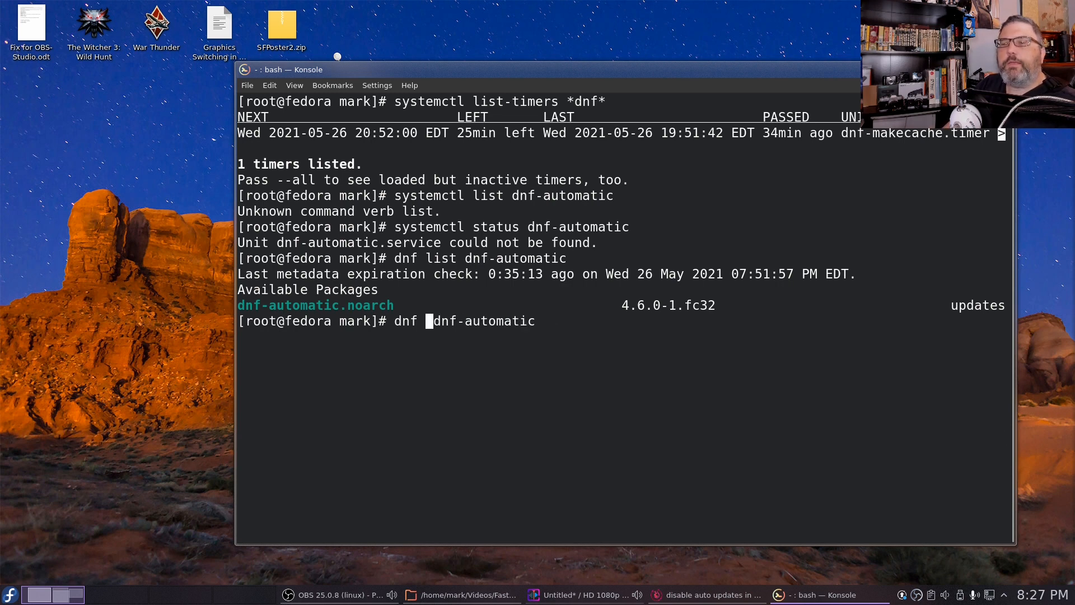
text(remove)
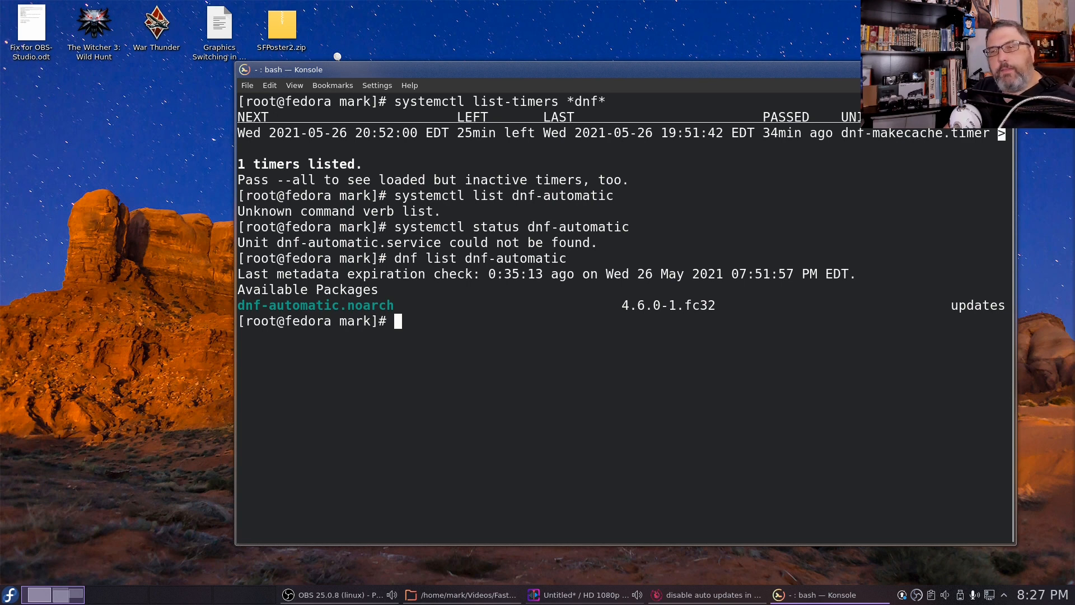
Run 'systemctl status packagekit.service', confirm it is active and running, and quit the pager.
text(sys)
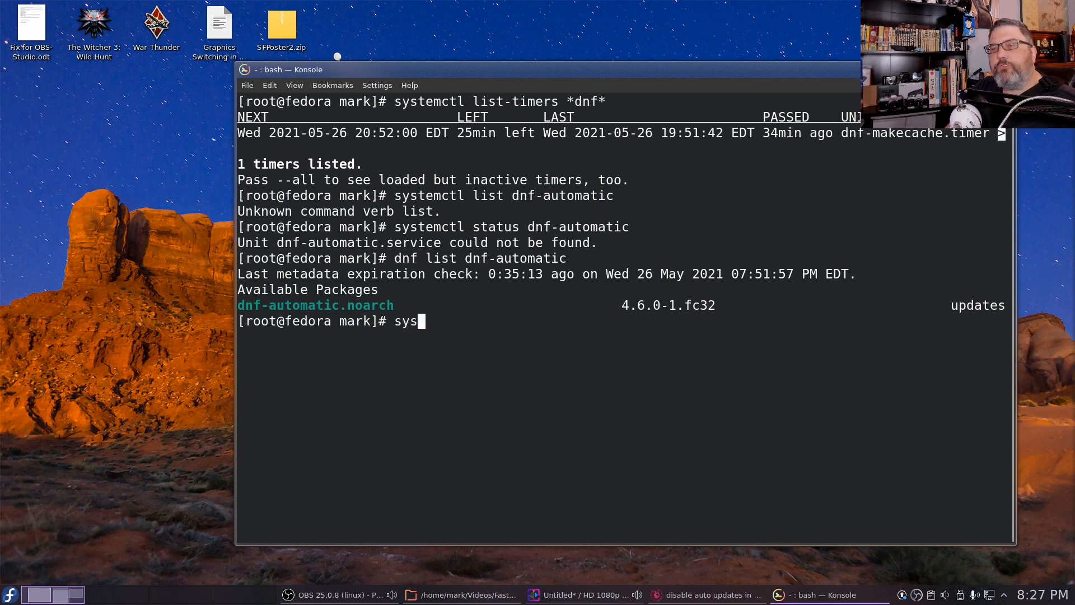
text(temctl)
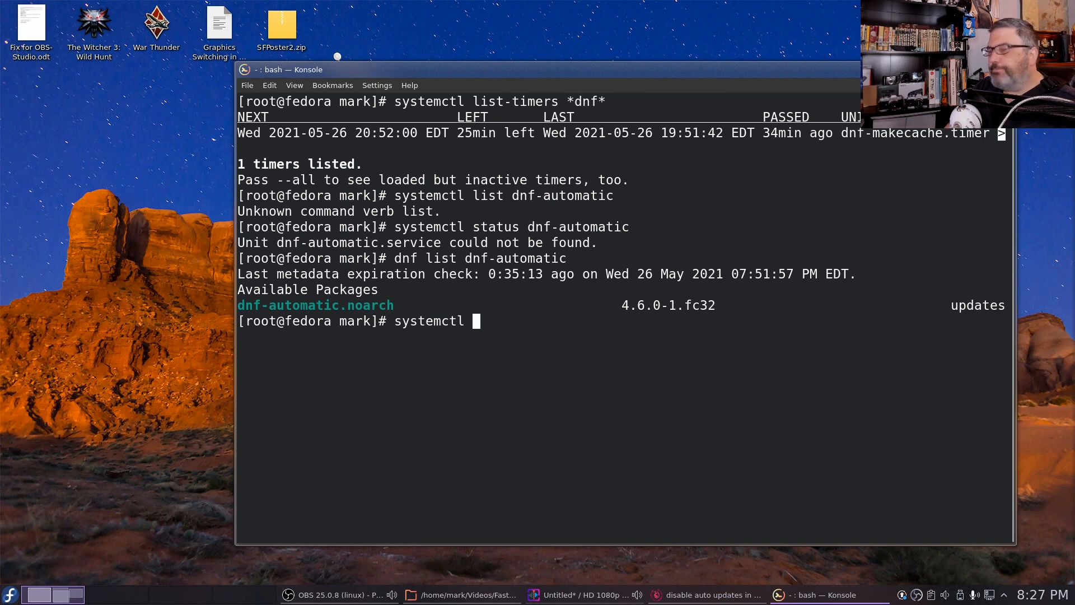
text(status)
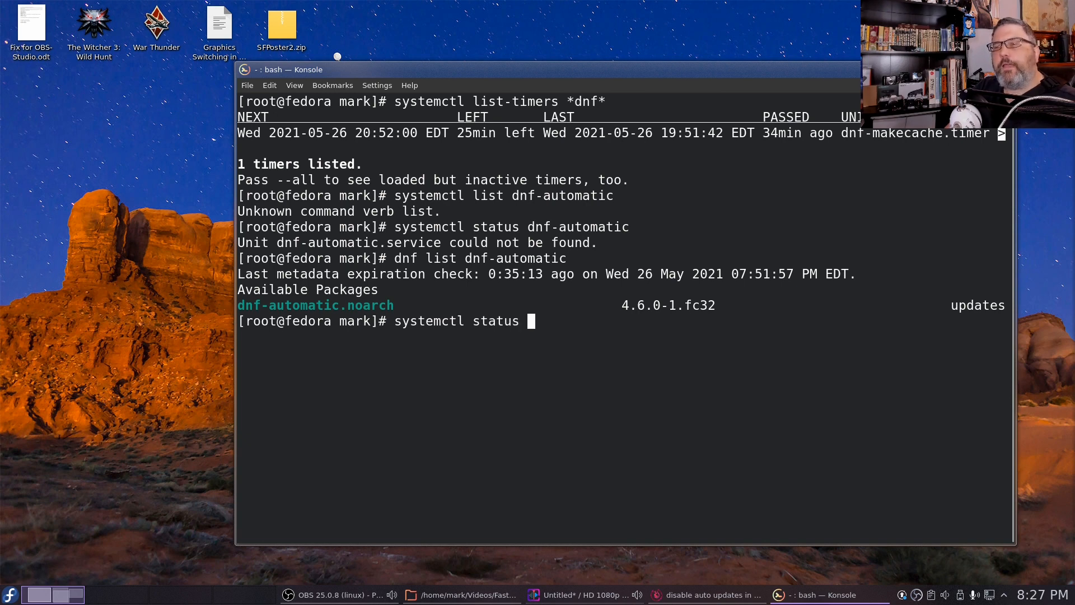
text(pa)
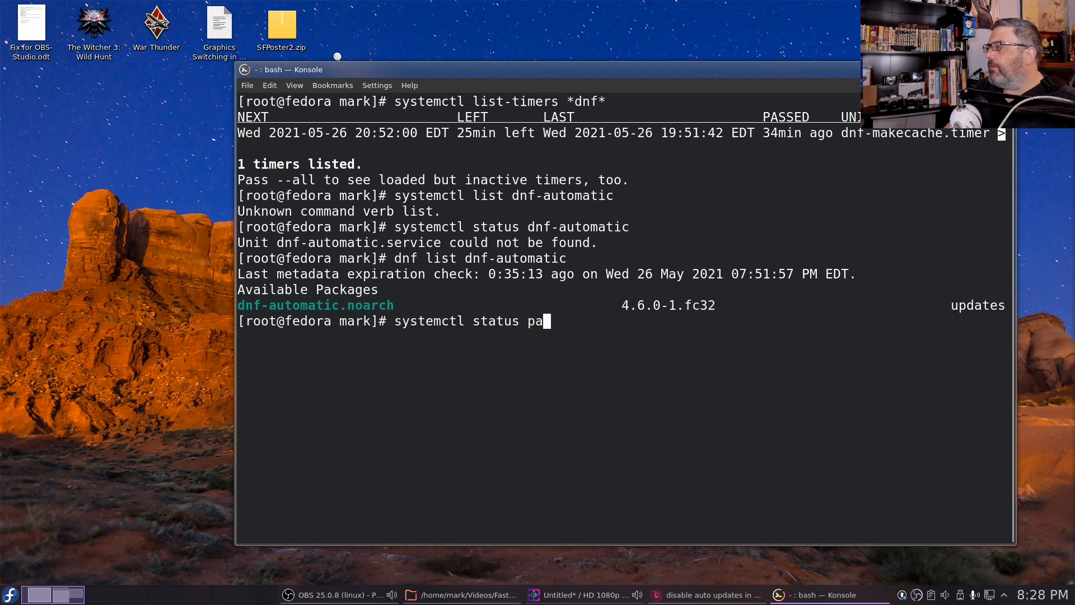
text(ckageki)
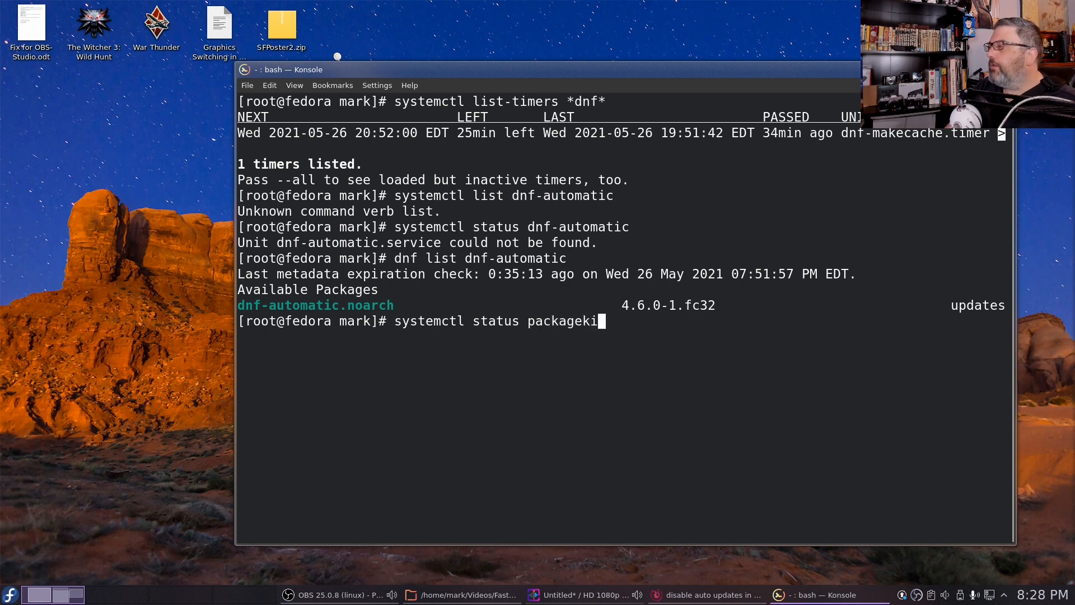
text(.servic)
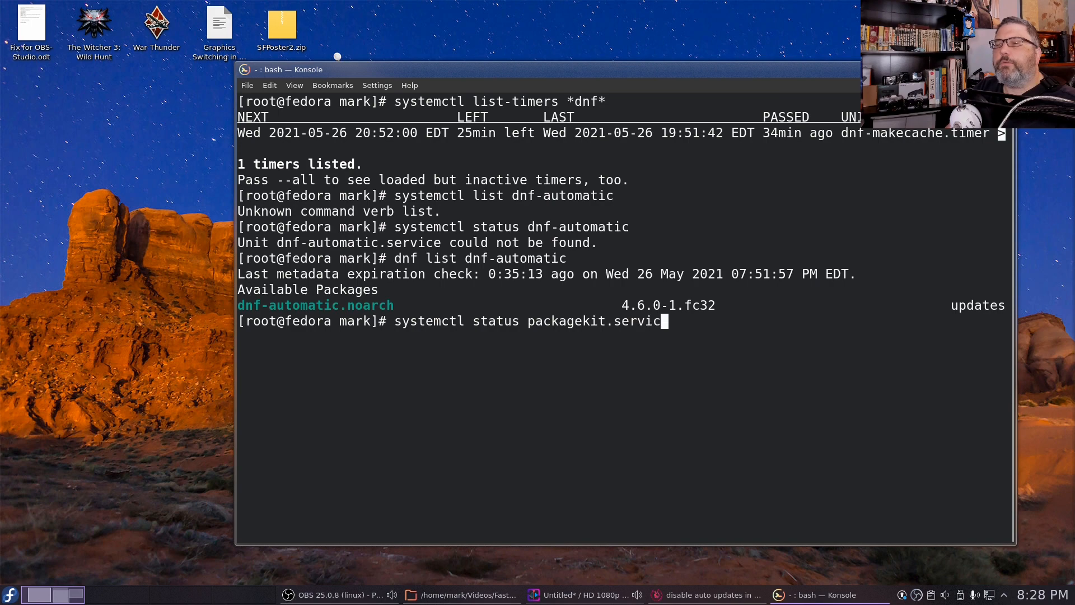
text(e)
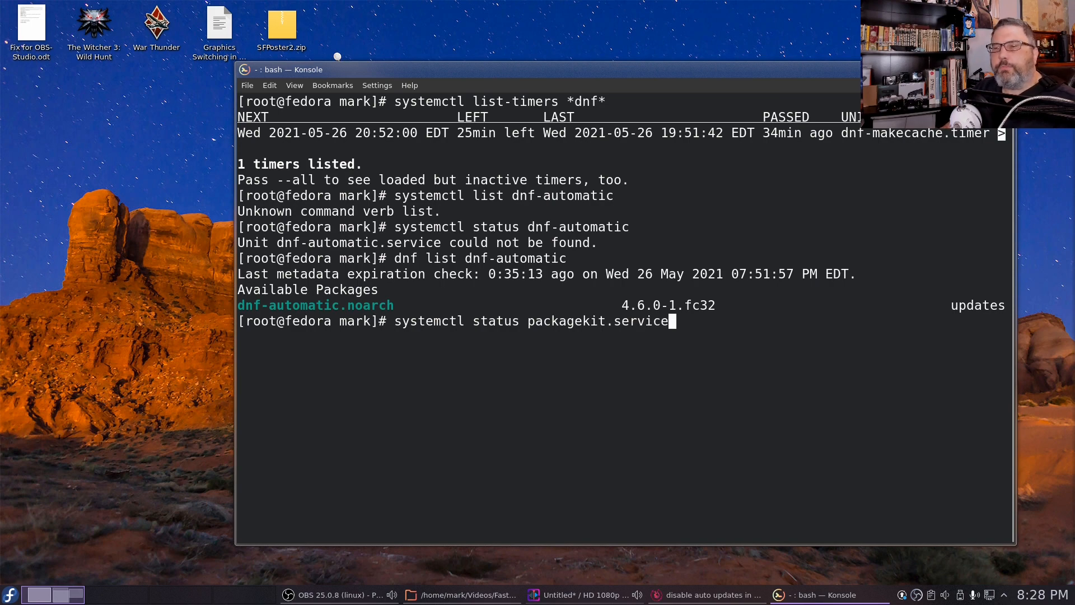
key(Return)
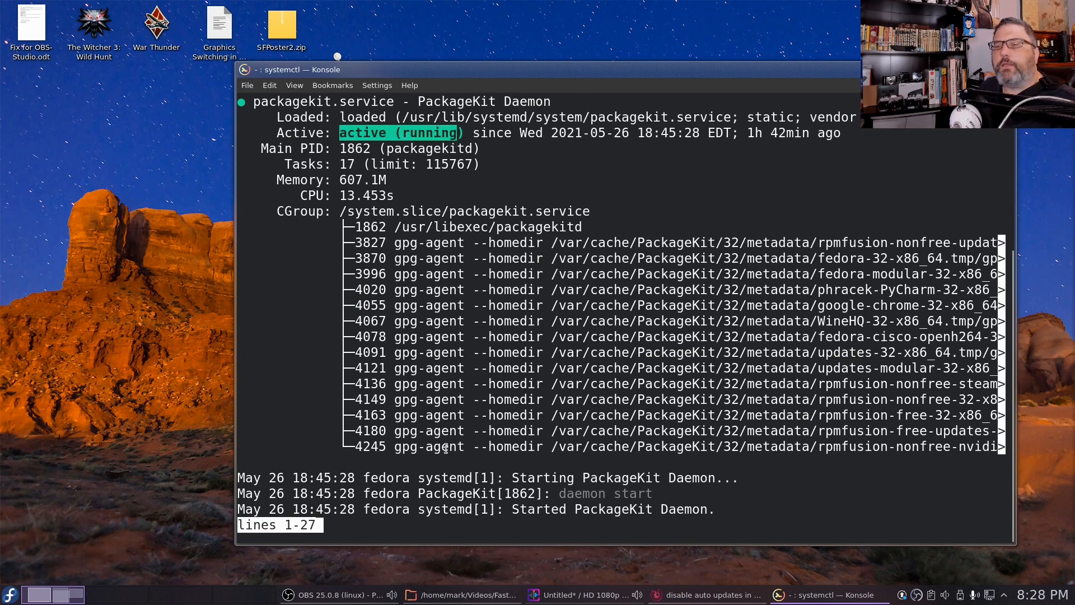
key(q)
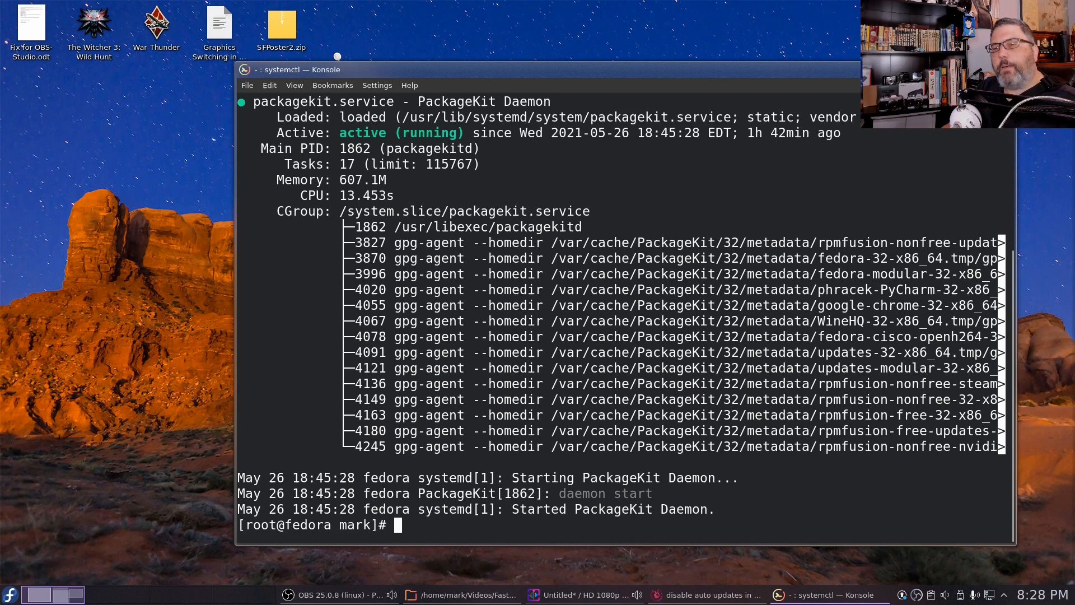
Check packagekit-offline-update.service status, showing inactive (dead), then start the next systemctl command.
text(systemctl status packagekit-off)
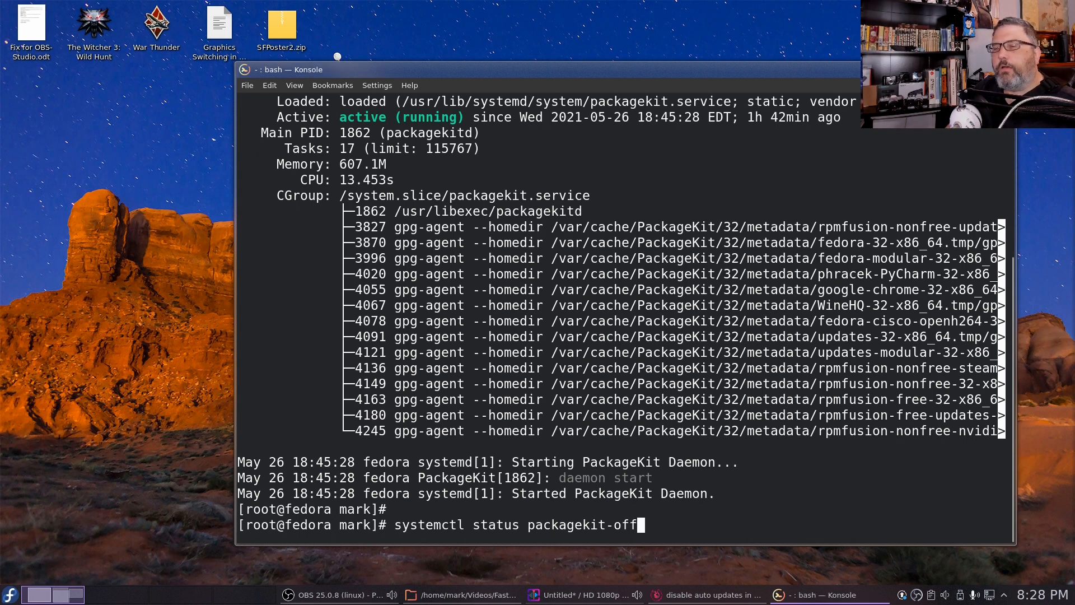
text(line-update.service)
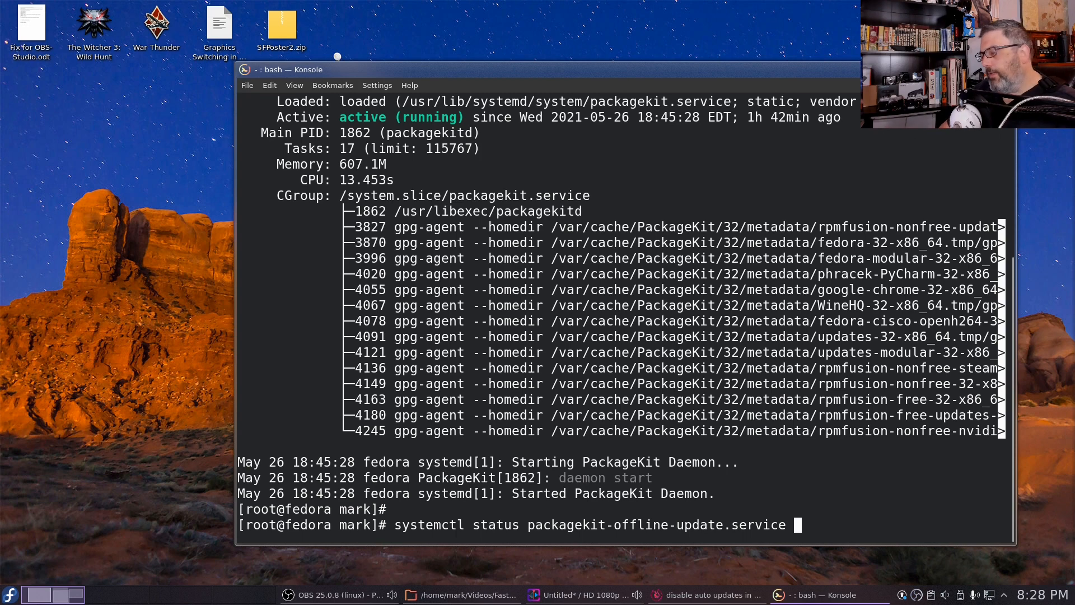
key(Return)
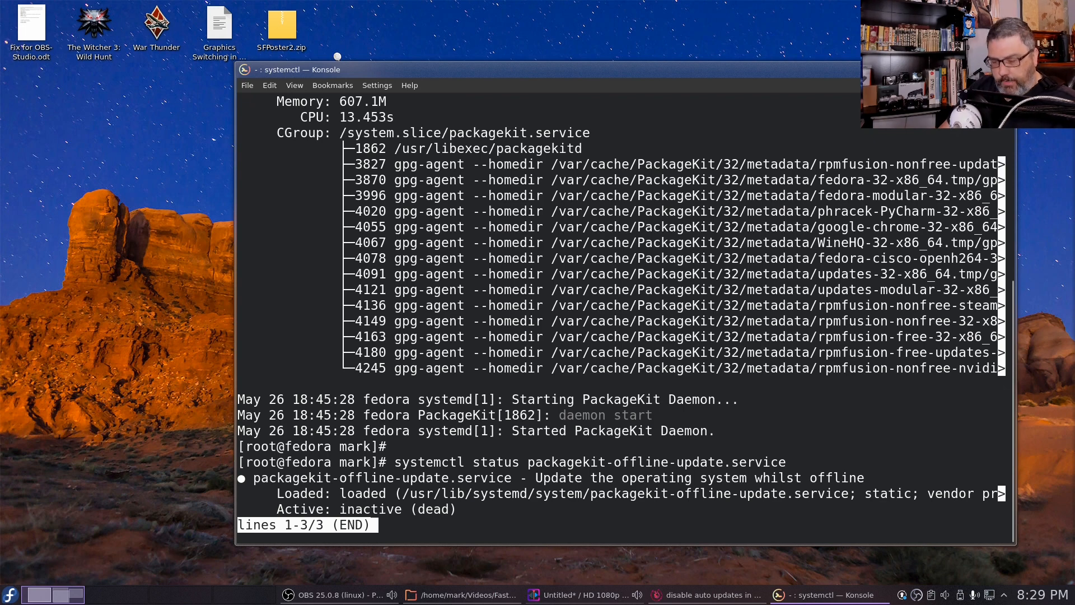
key(q)
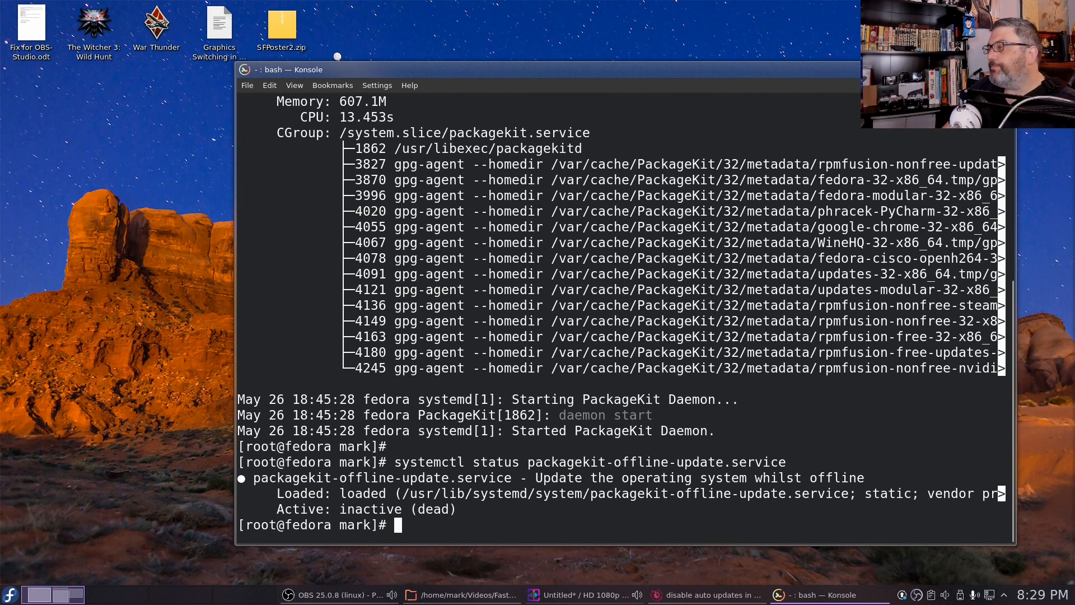
text(syste)
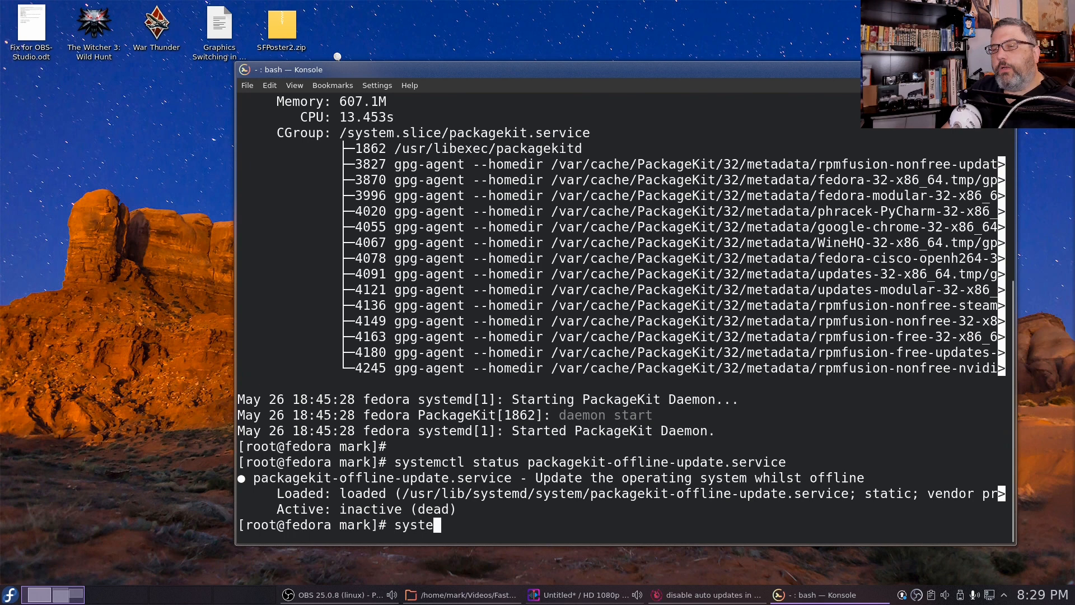
Disable packagekit-offline-update.service with systemctl, correcting a typo in the verb.
text(mctl)
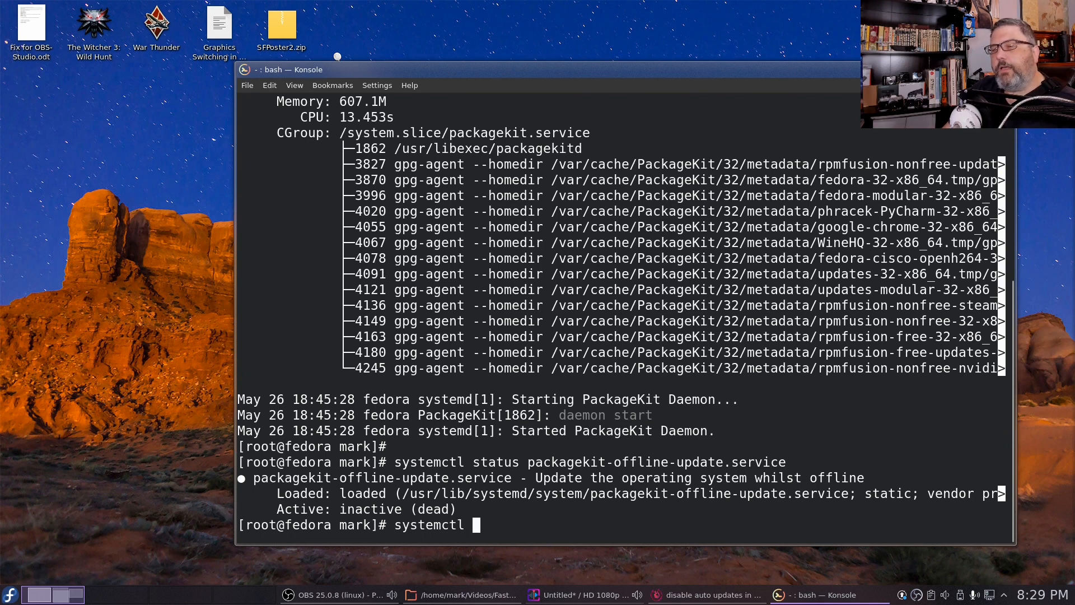
text(status packagekit-offline-update.service)
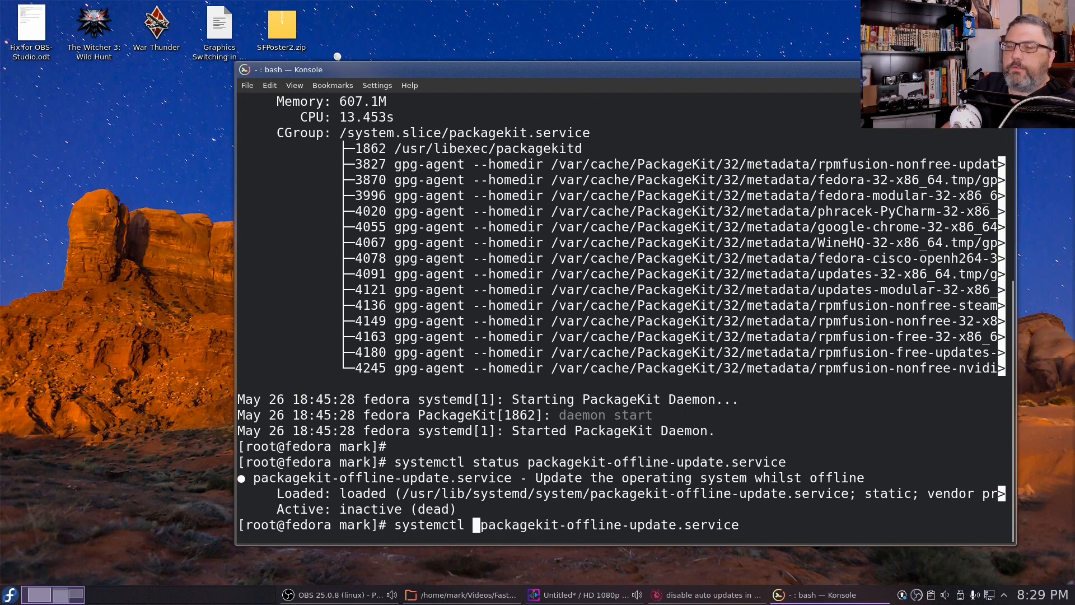
text(disab)
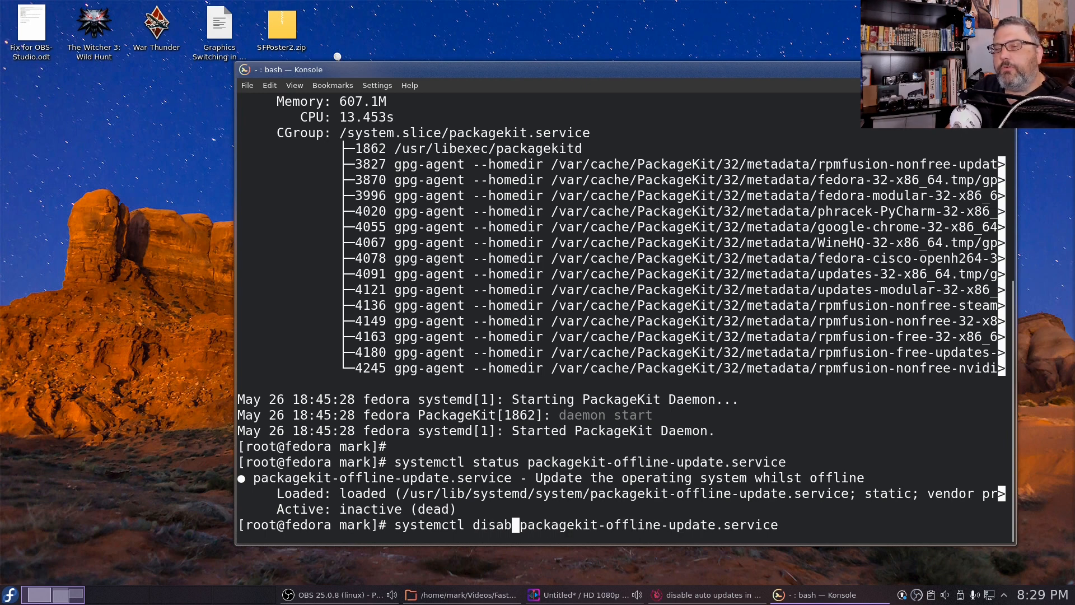
text(led)
key(Return)
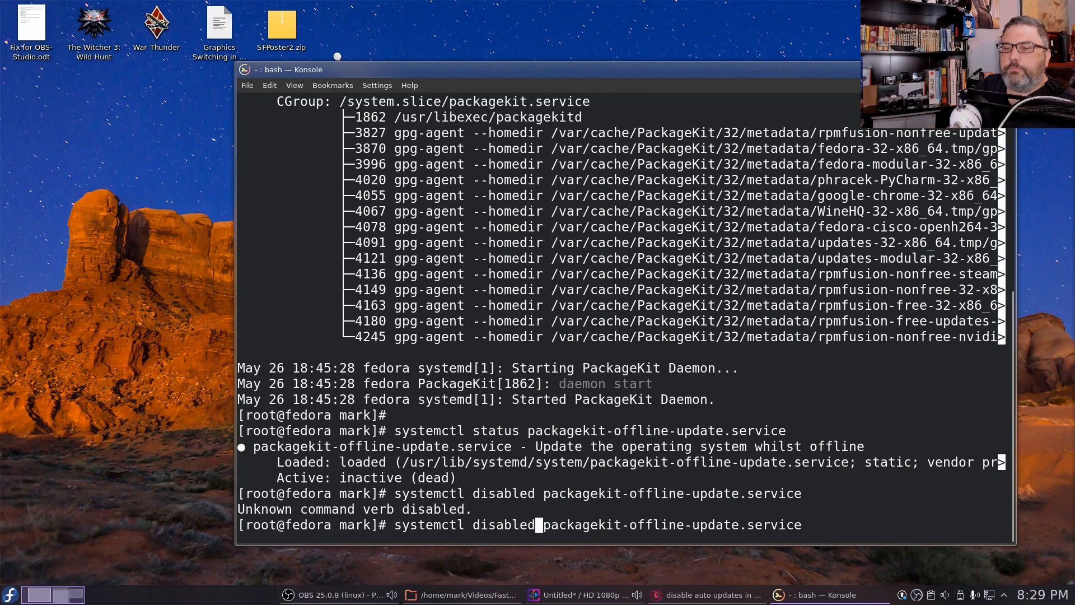
text(\)
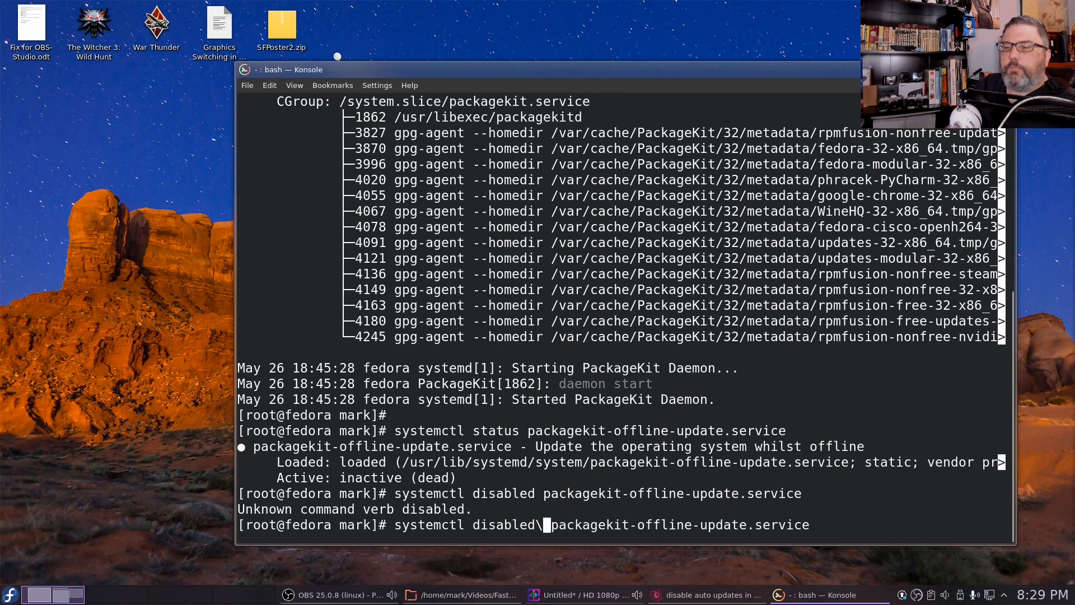
key(BackSpace)
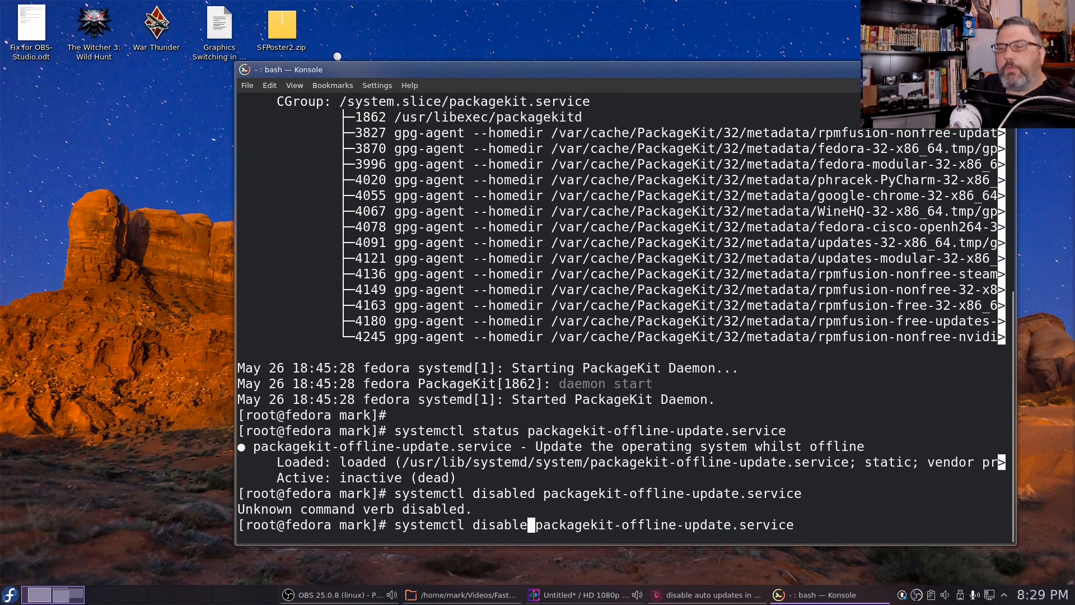
key(Return)
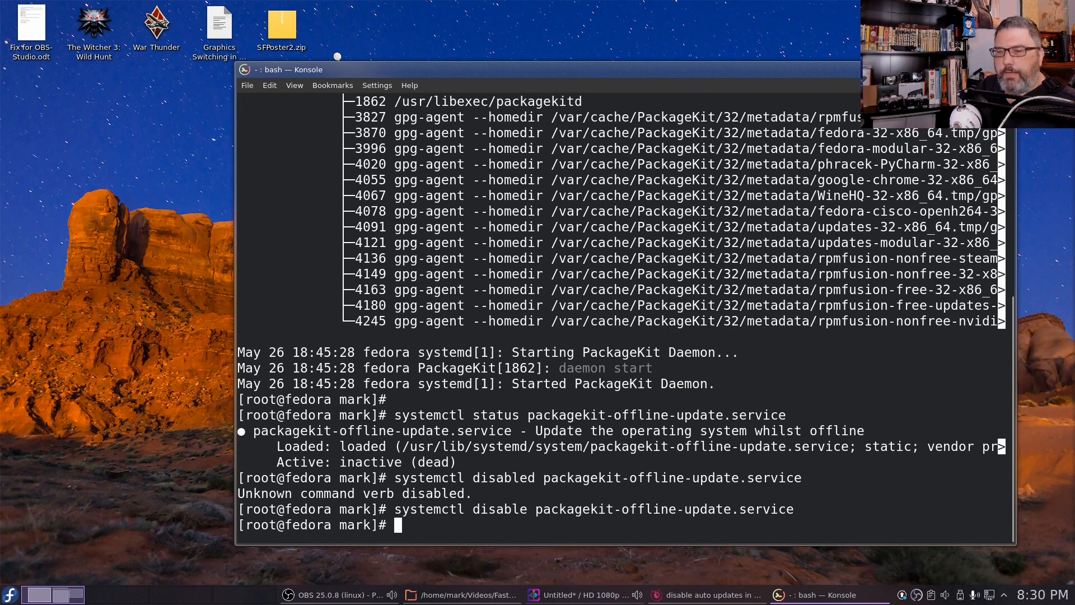
Recall the command and disable packagekit.service.
key(Up)
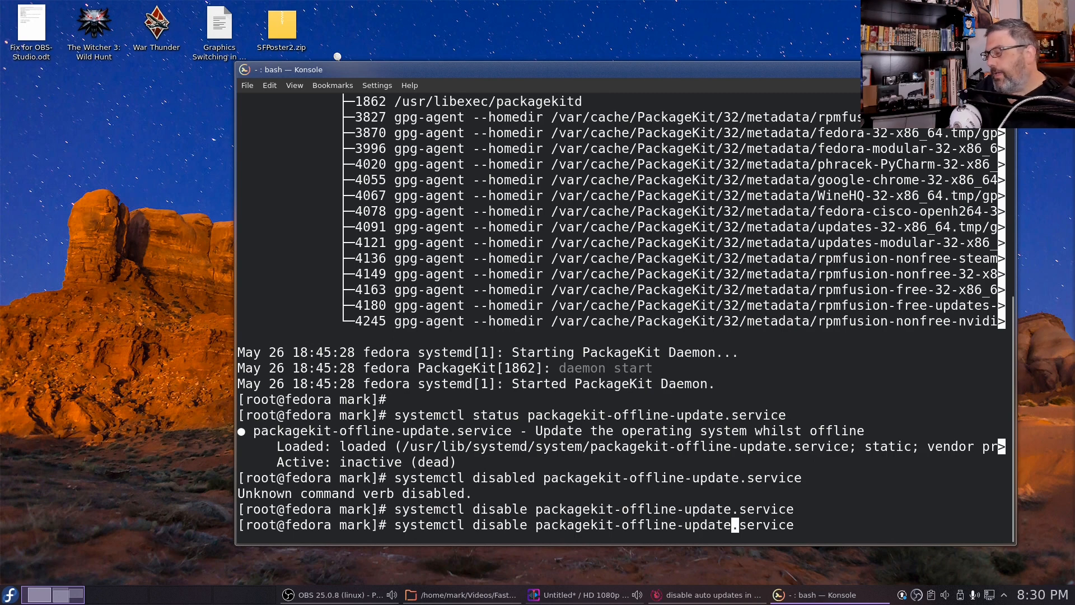
key(BackSpace)
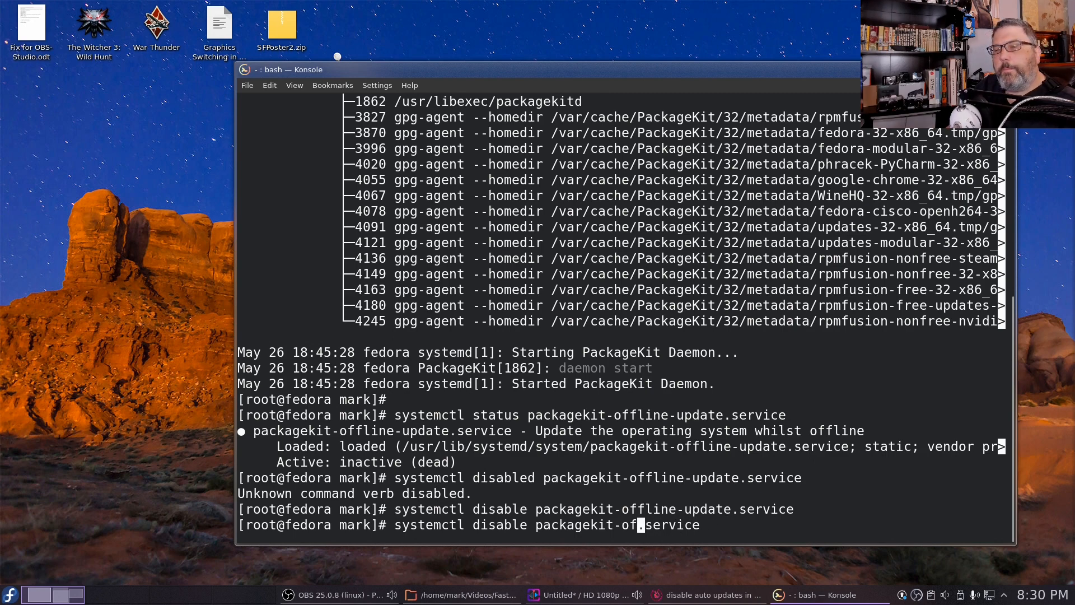
key(BackSpace)
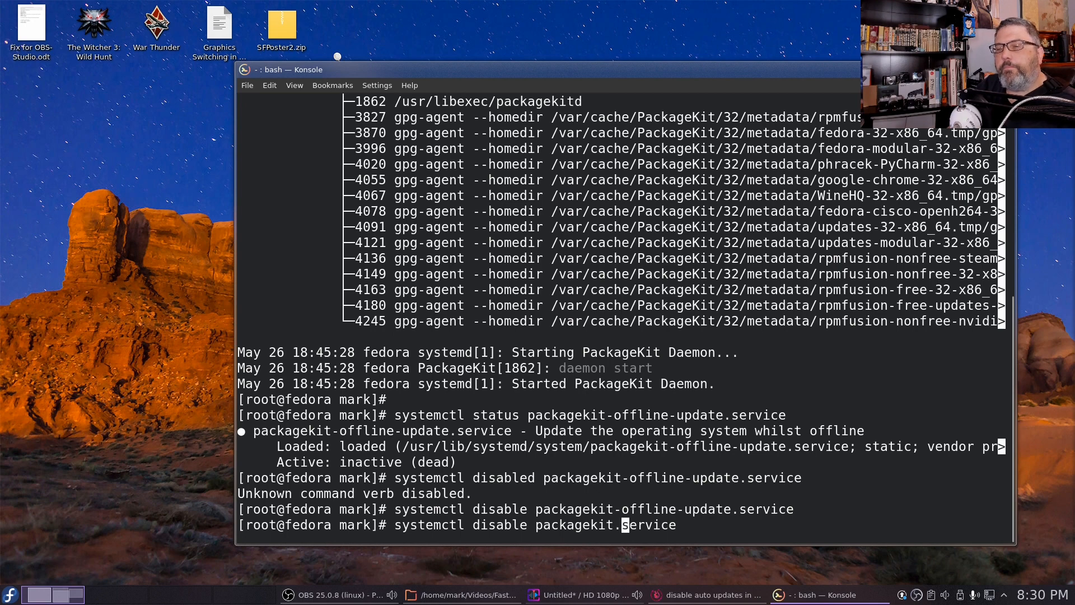
key(Return)
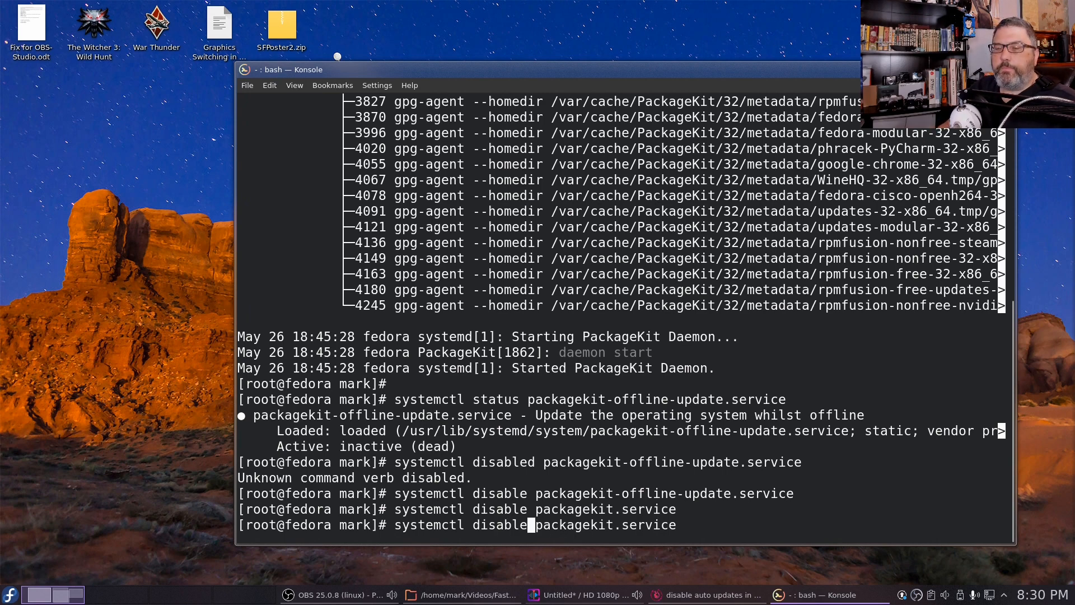
Stop packagekit.service with systemctl.
key(BackSpace)
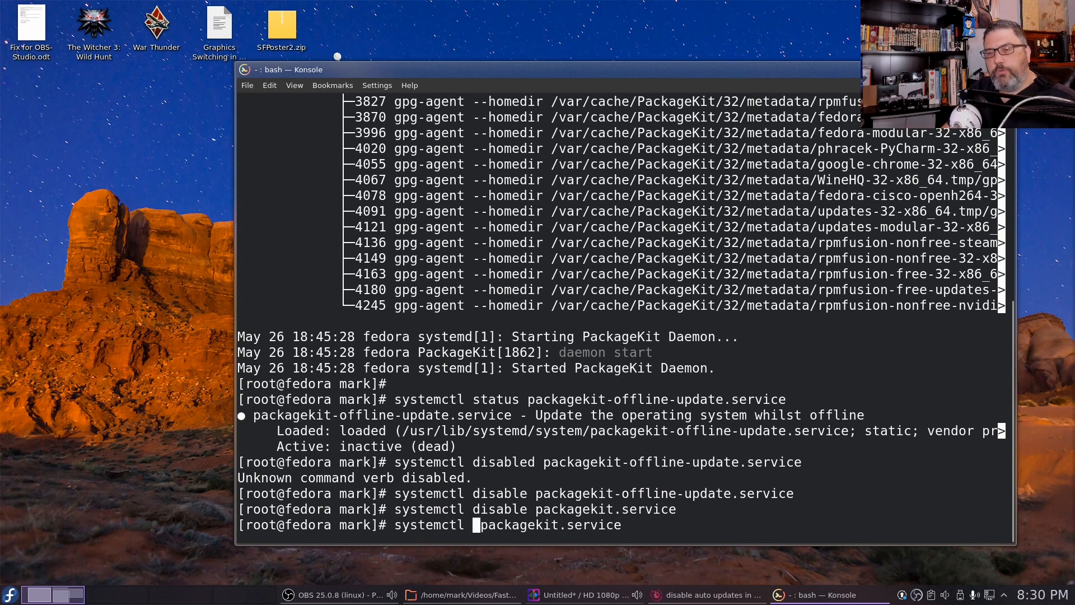
text(stop)
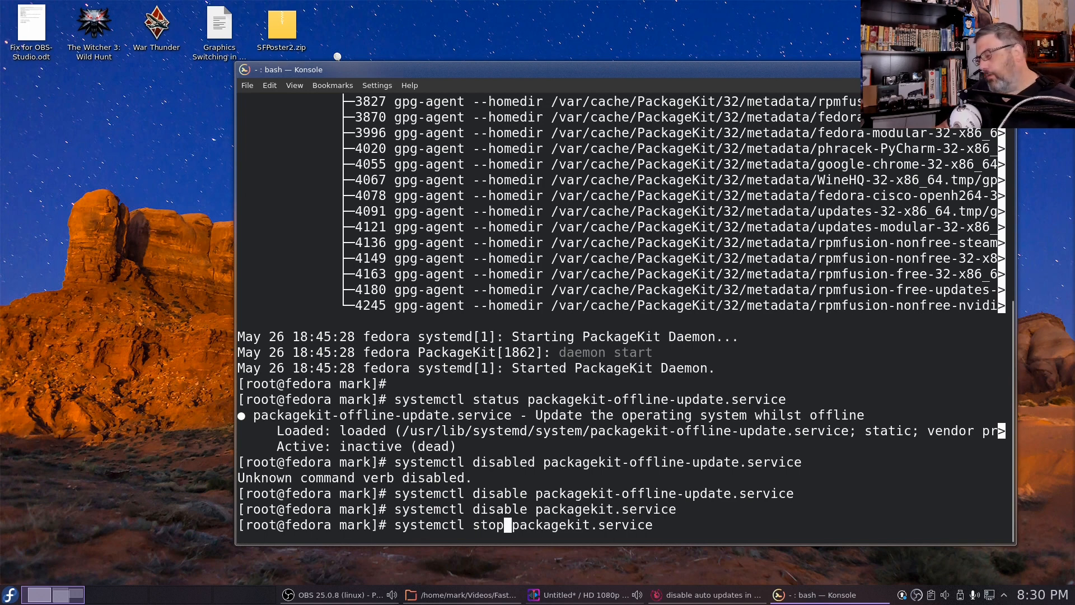
key(Return)
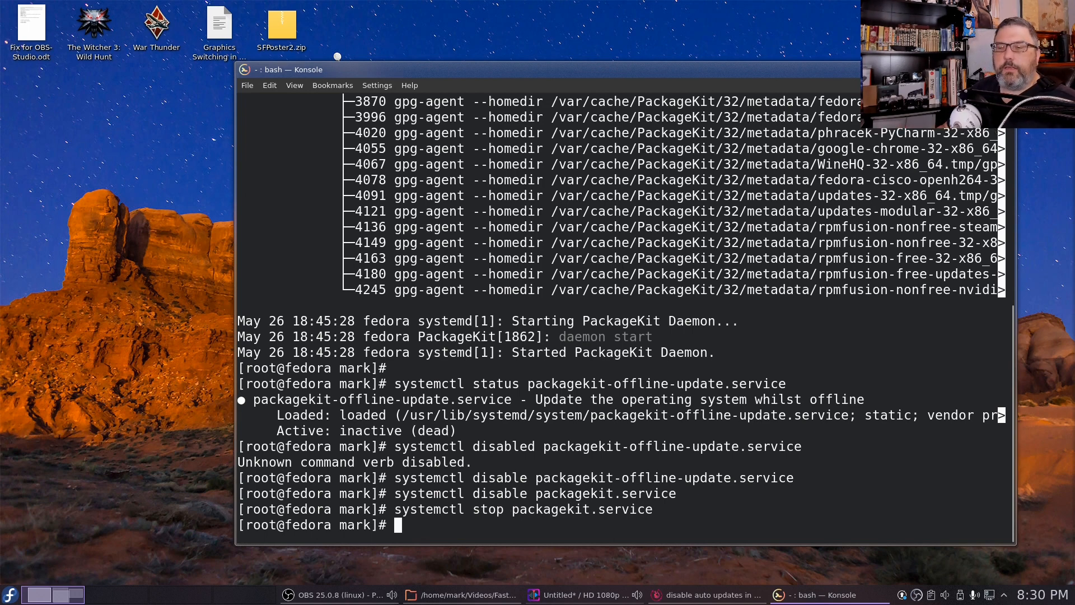
Stop packagekit-offline-update.service as well.
text(systemctl disable packagekit.service)
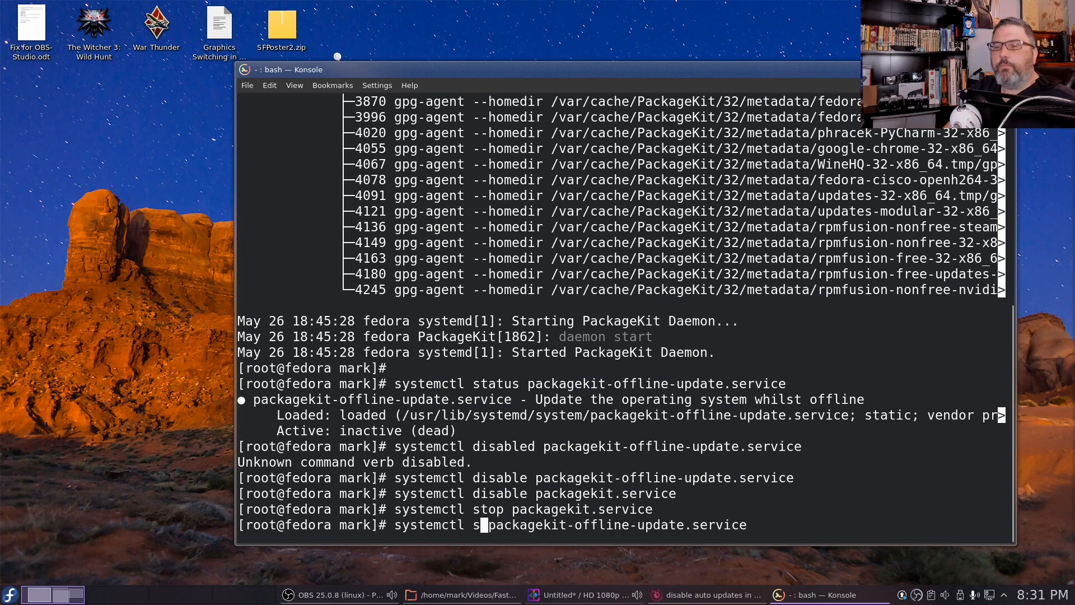
text(top)
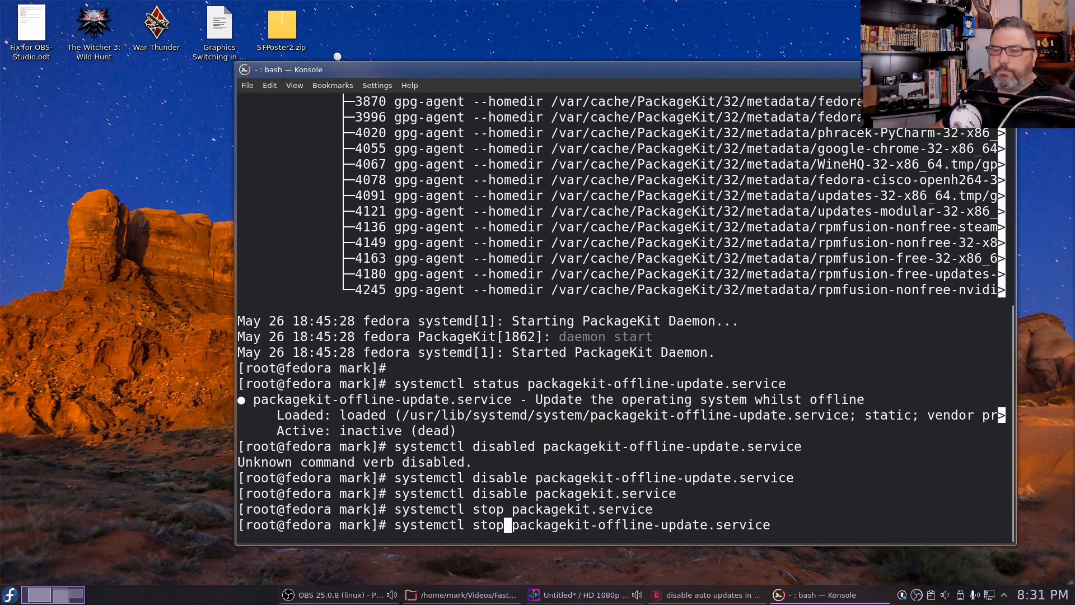
key(Return)
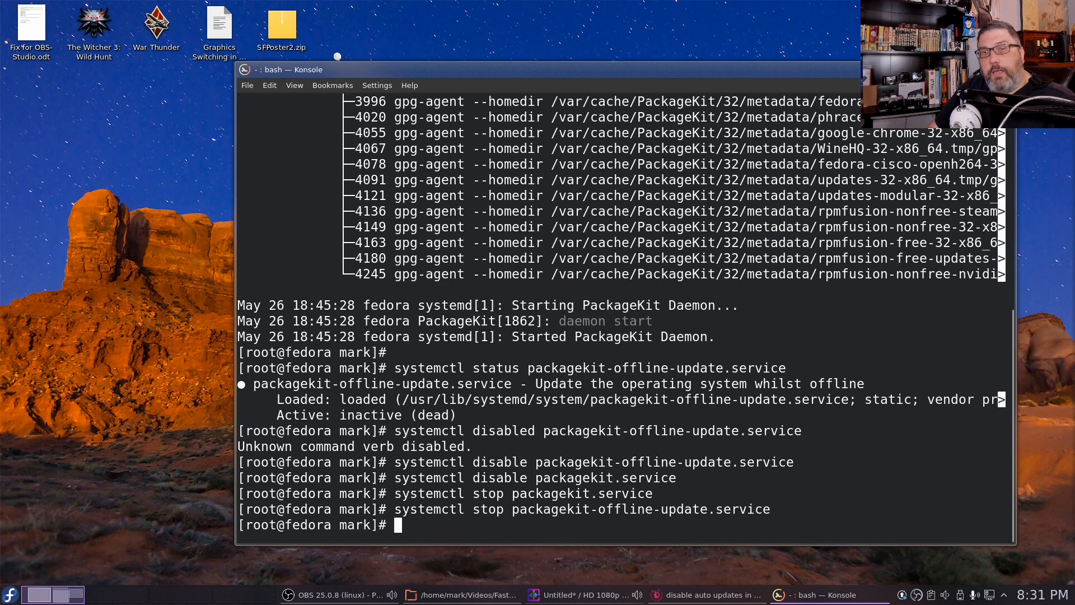
Try installing Musique from Explore, hit the not-supported error, and return to Explore.
click(794, 595)
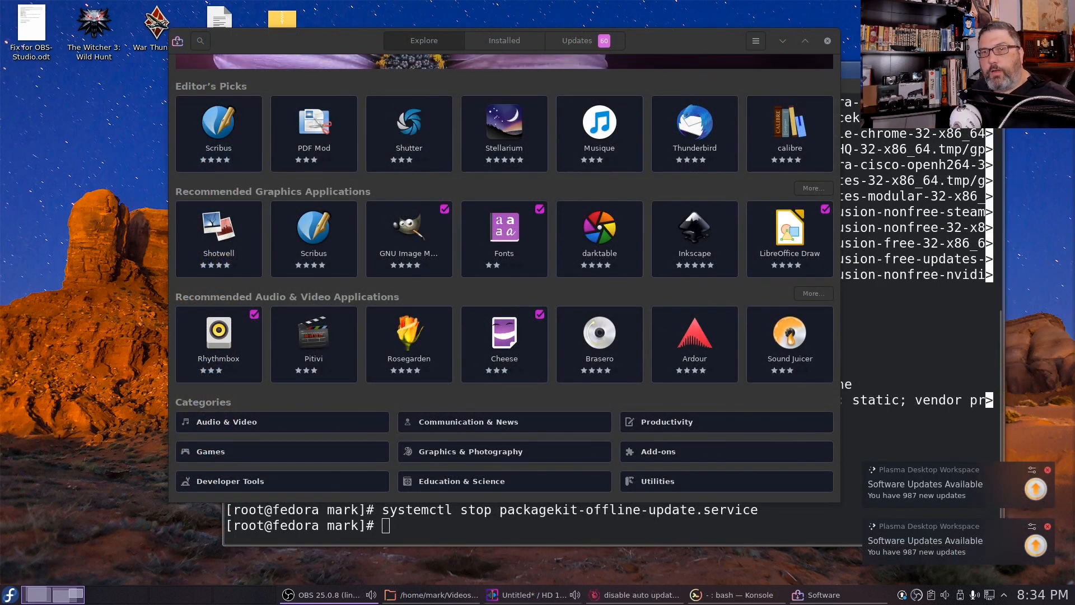
mouse_move(849, 305)
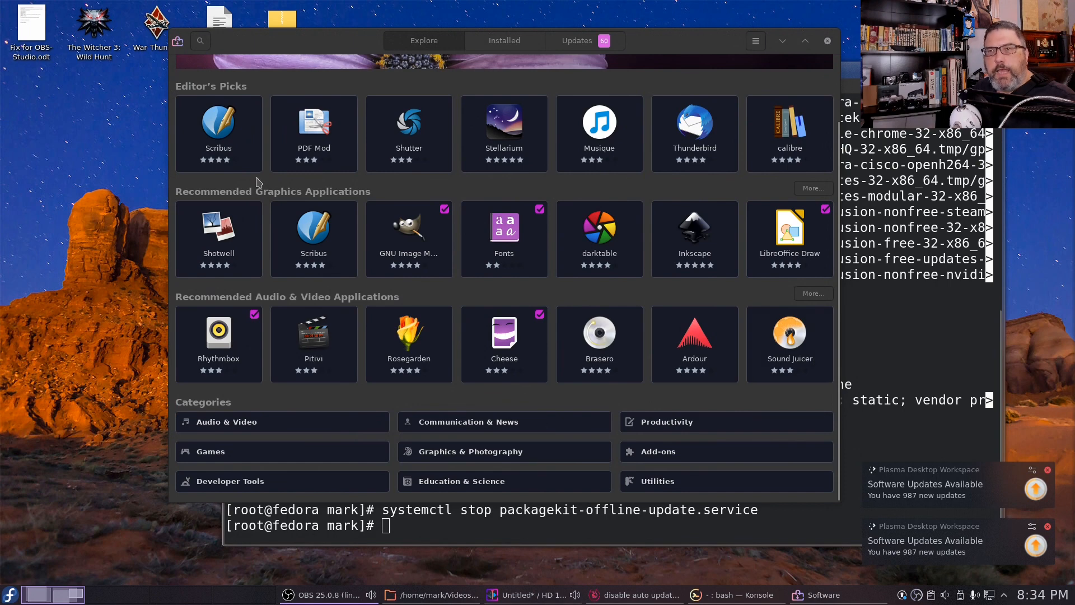
mouse_move(553, 408)
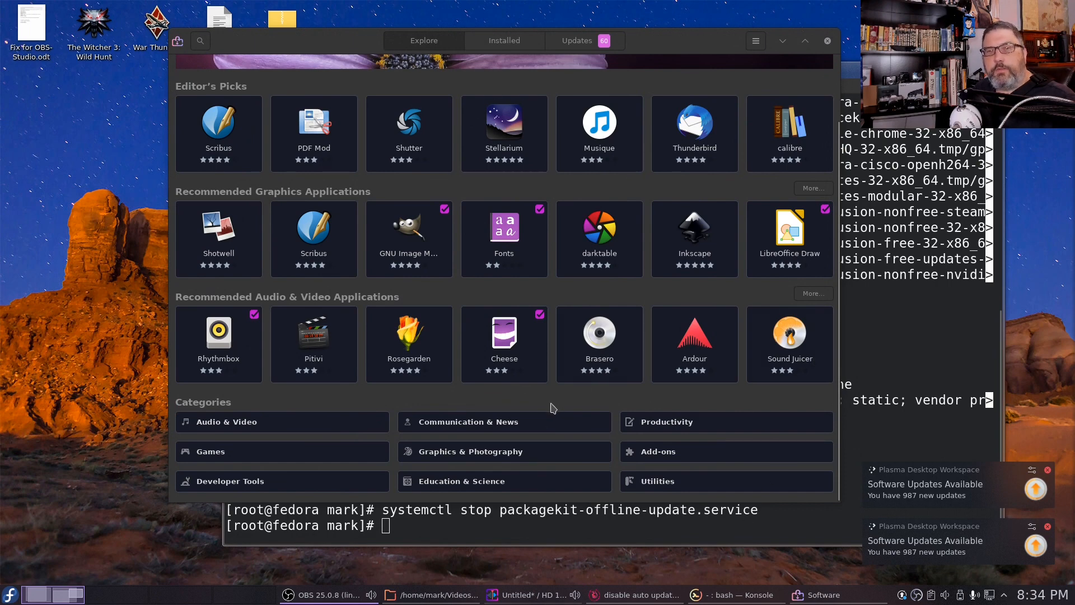
mouse_move(563, 420)
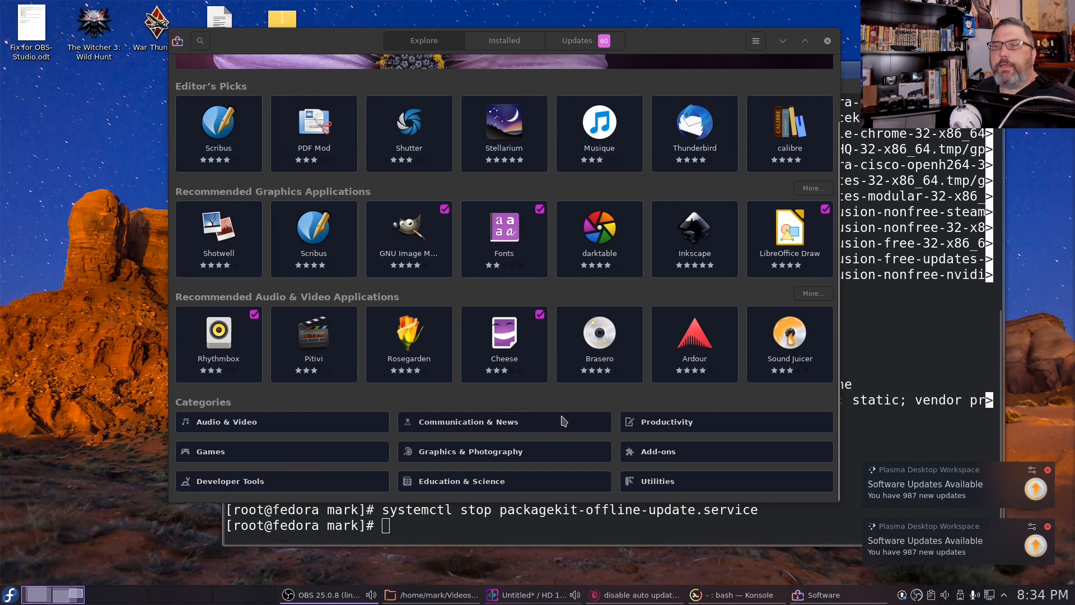
scroll(up, 3)
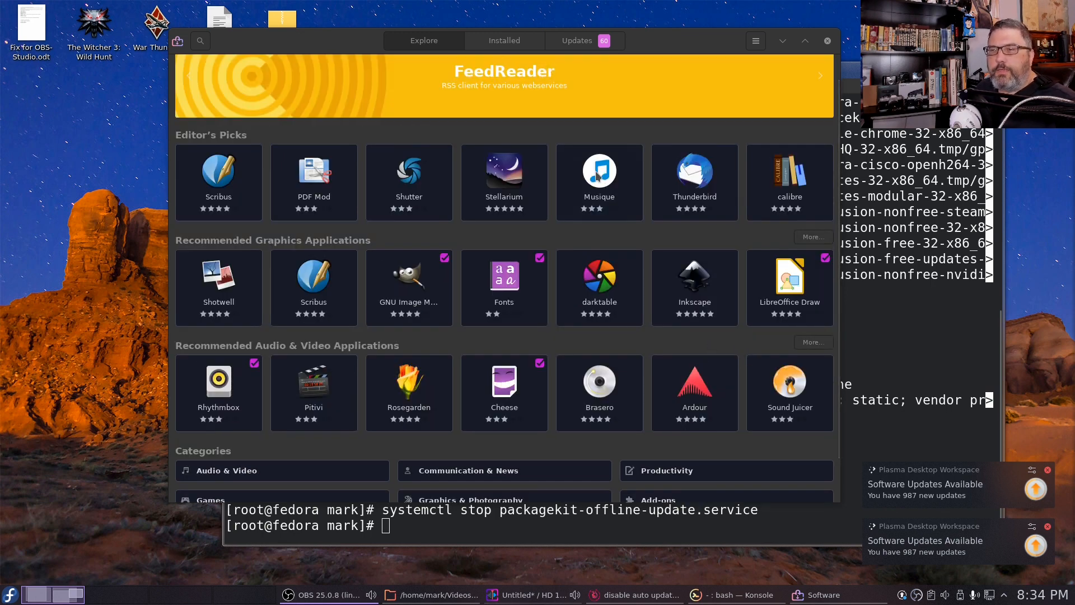
click(599, 169)
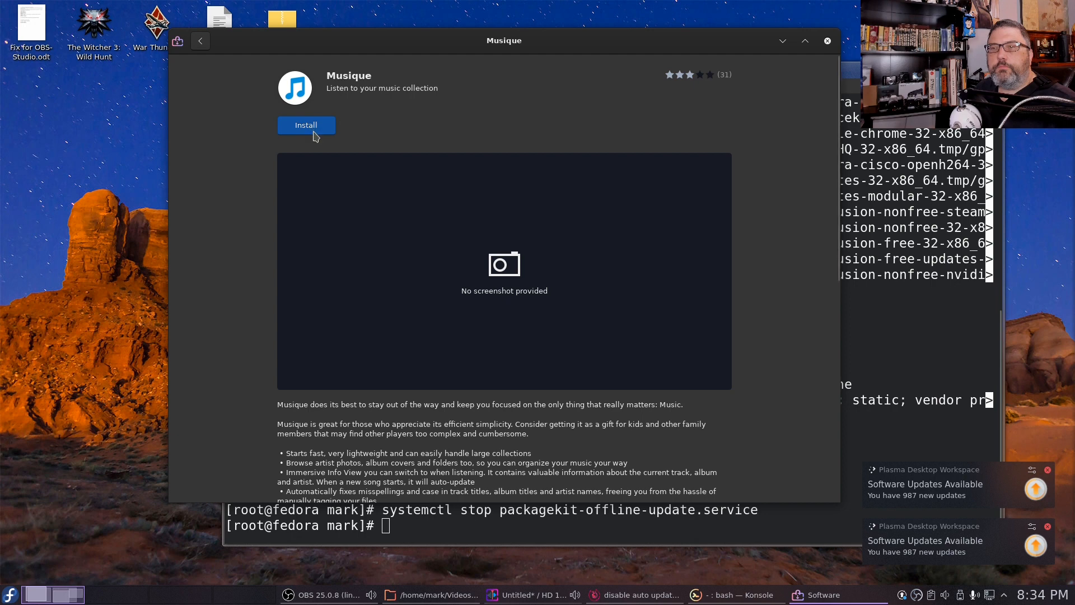
click(306, 125)
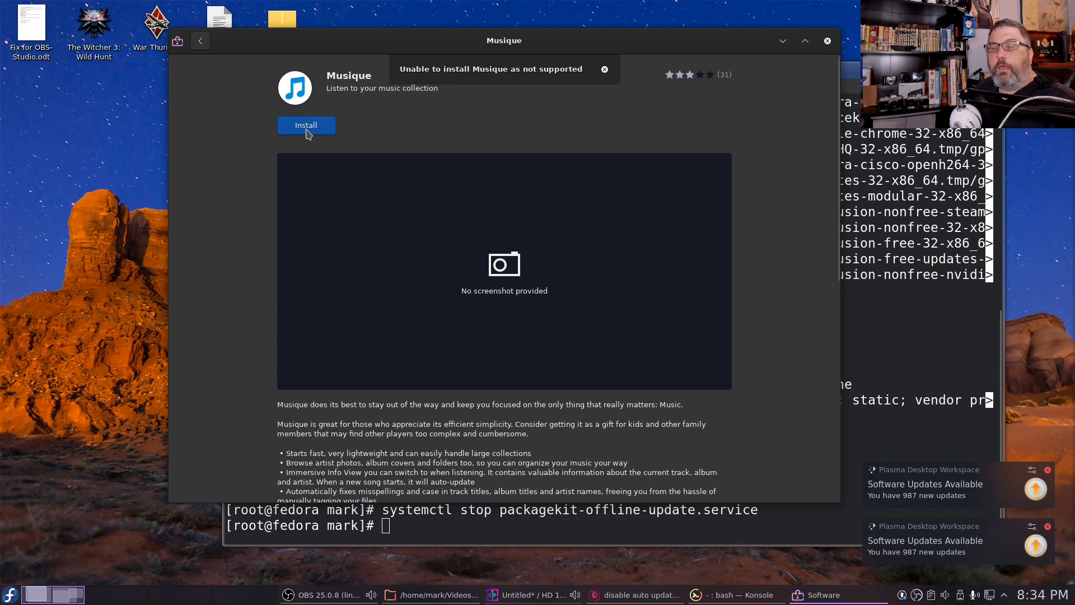
click(200, 41)
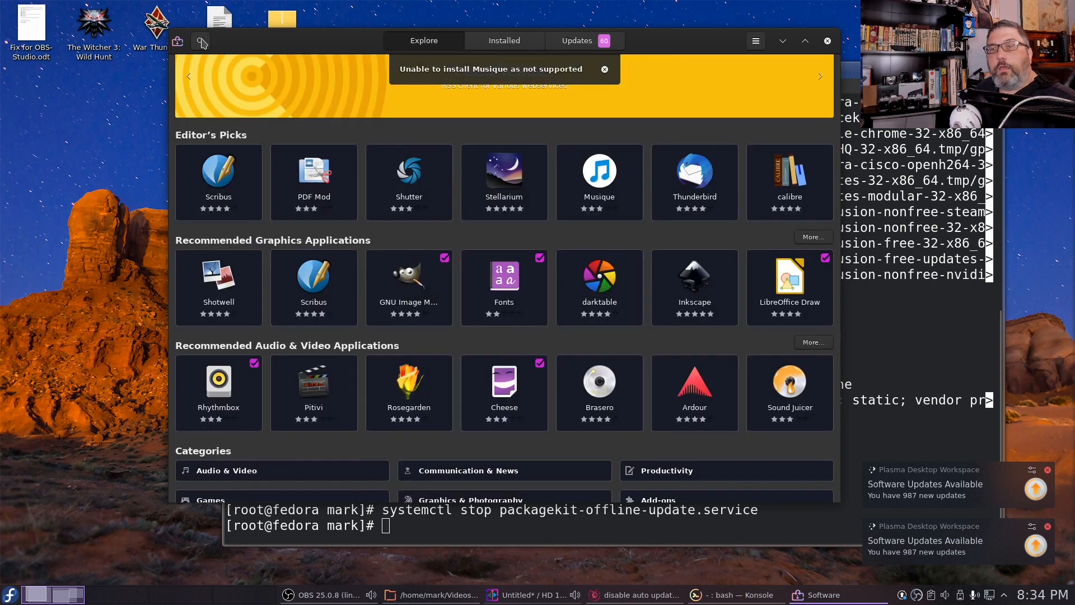
mouse_move(492, 295)
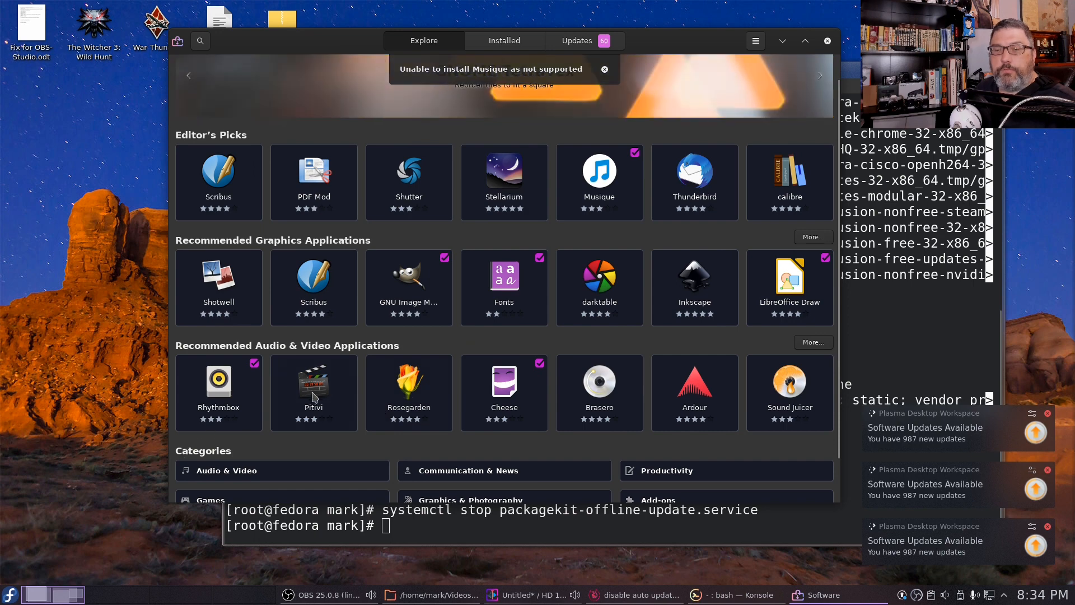
Install Pitivi from its GNOME Software page and launch it.
click(314, 393)
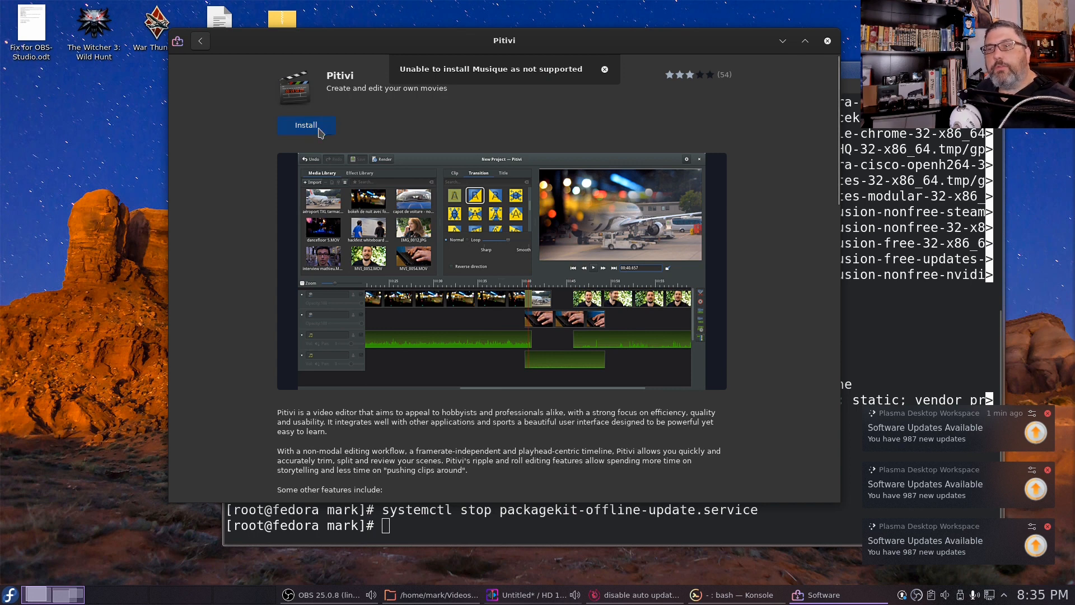
click(306, 125)
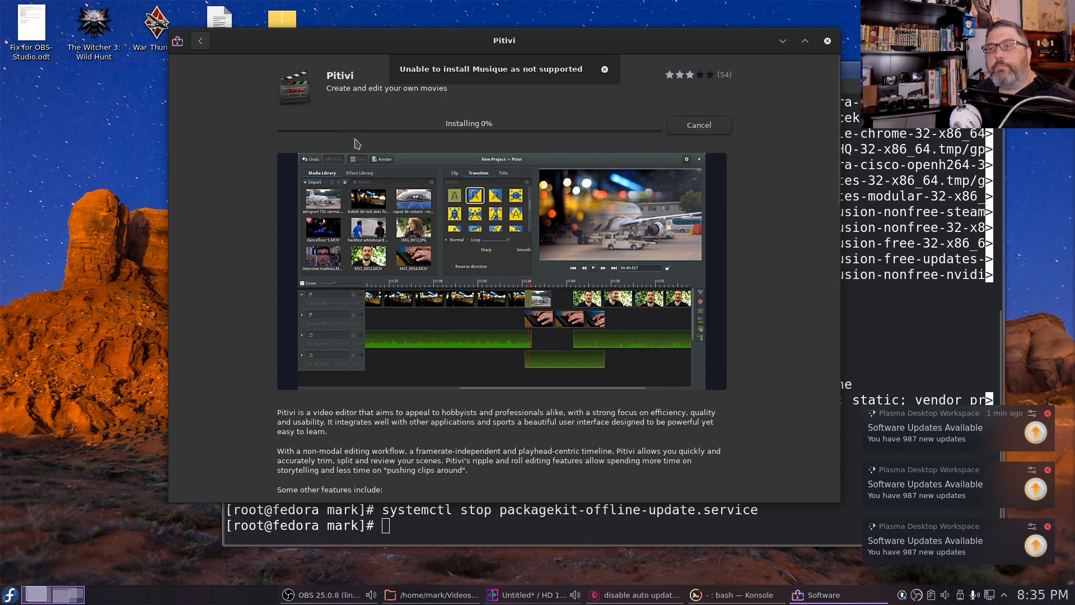
mouse_move(450, 146)
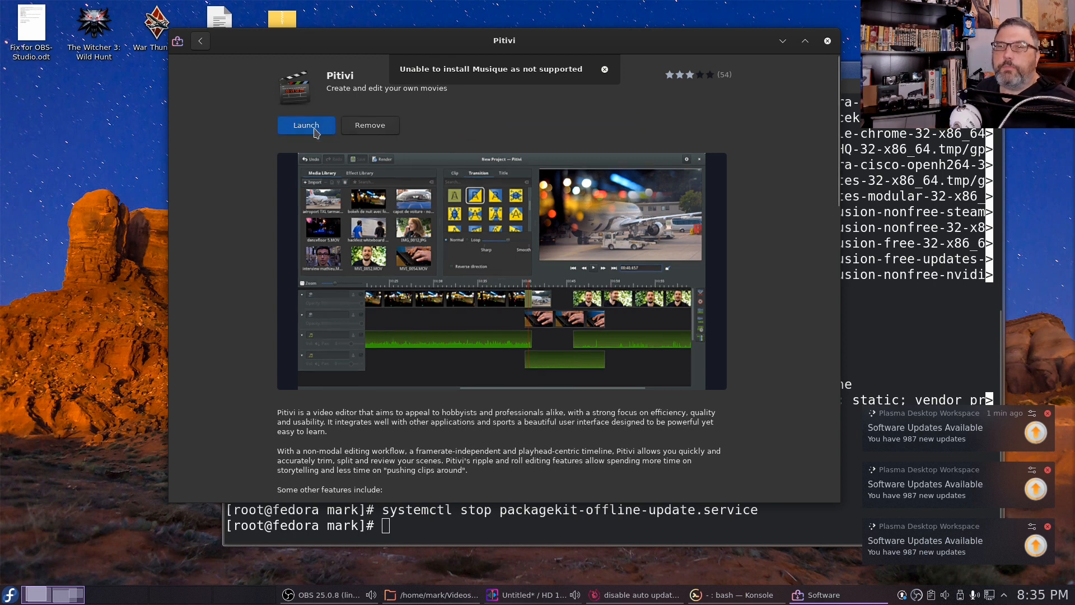
click(306, 124)
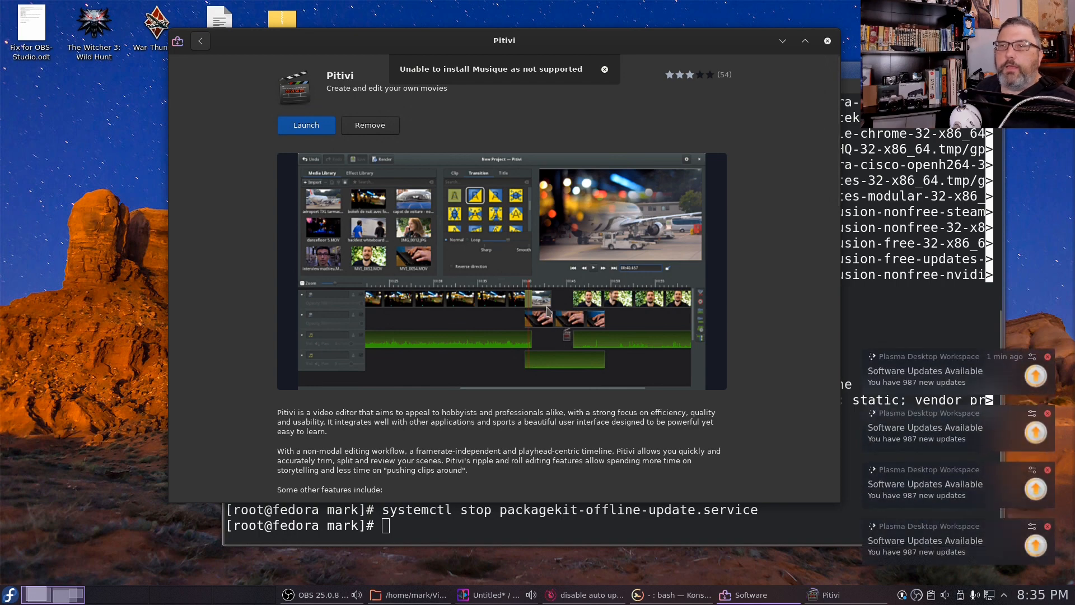
Create a new empty Pitivi project, highlight '987 new updates', then bring Konsole forward.
click(306, 125)
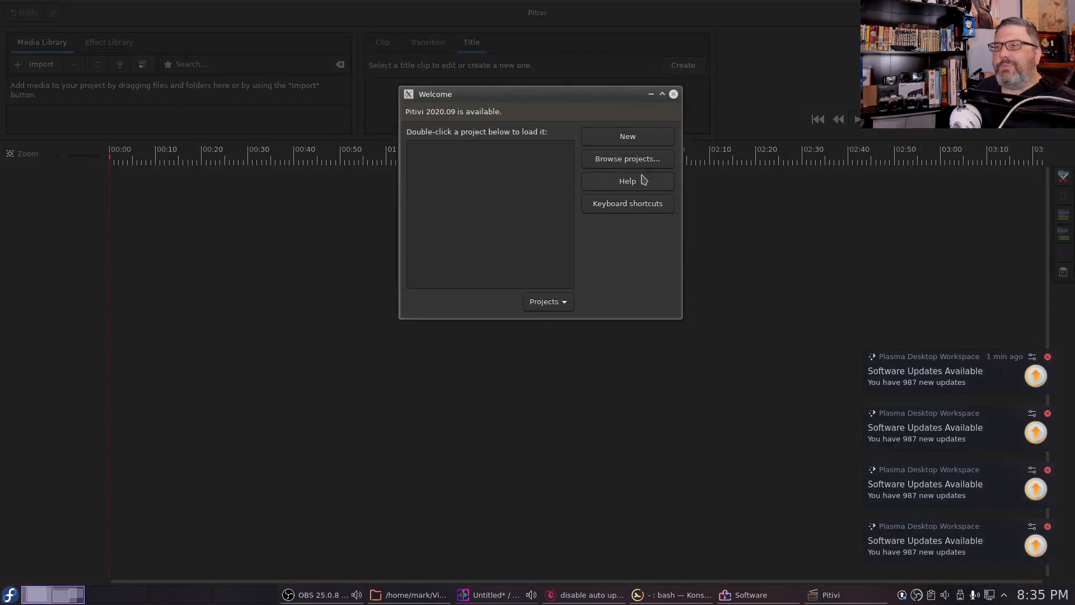
mouse_move(626, 129)
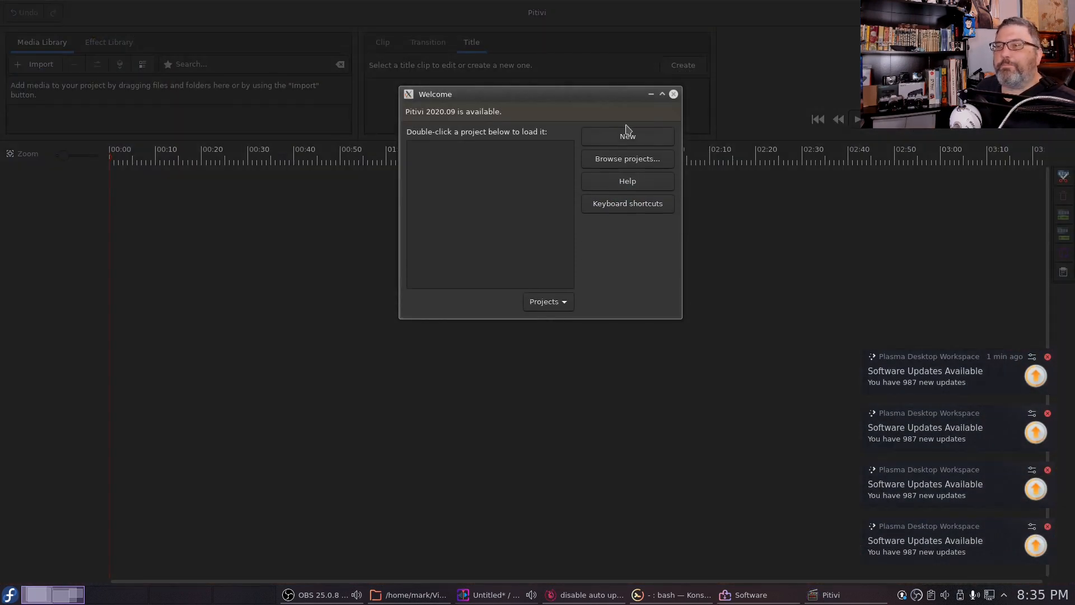
click(626, 135)
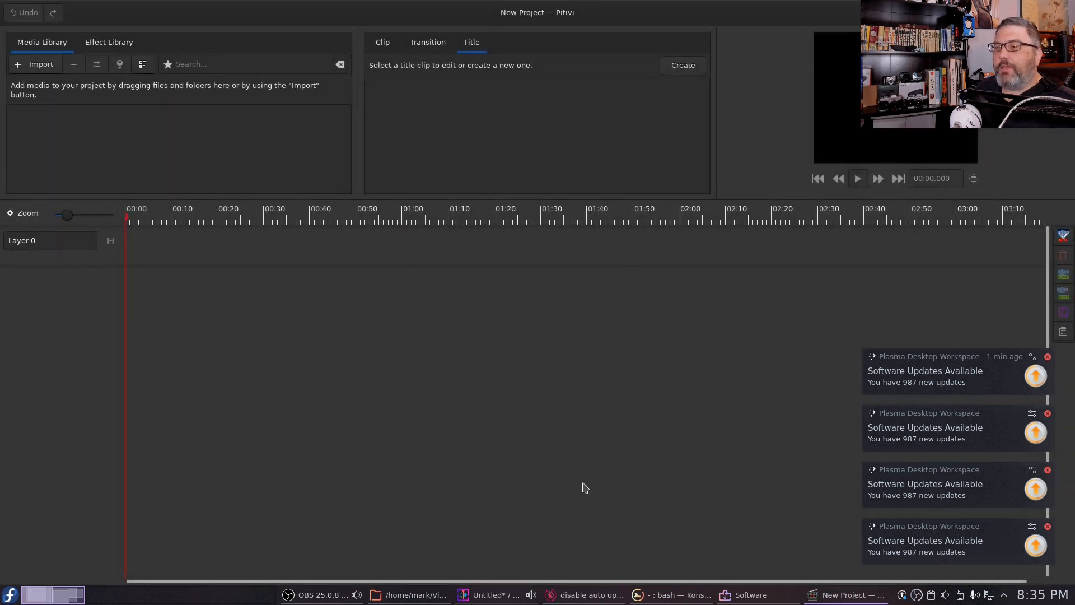
mouse_move(954, 455)
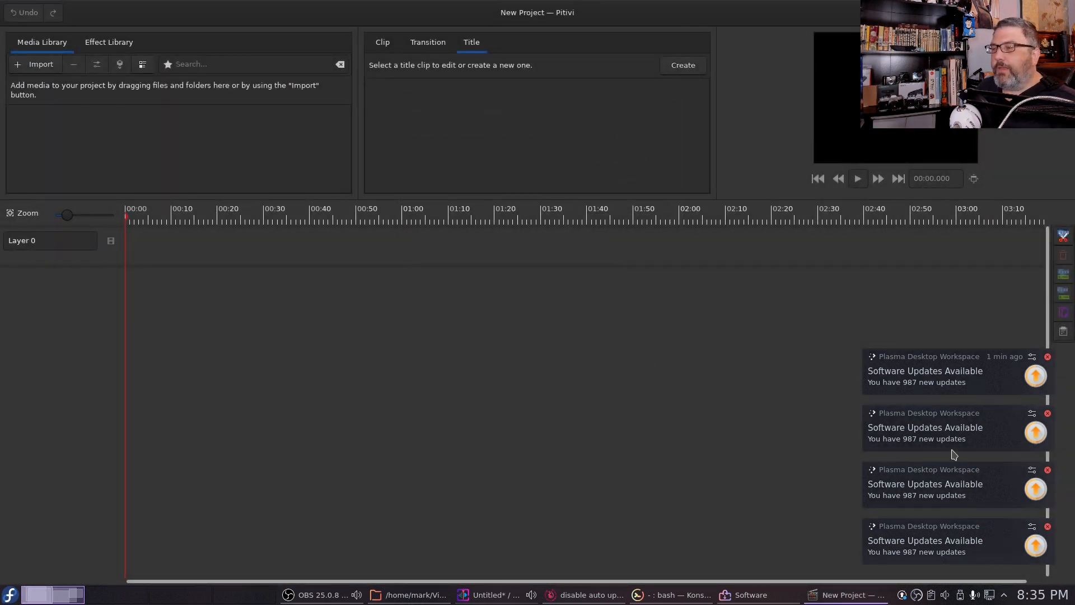
mouse_move(971, 566)
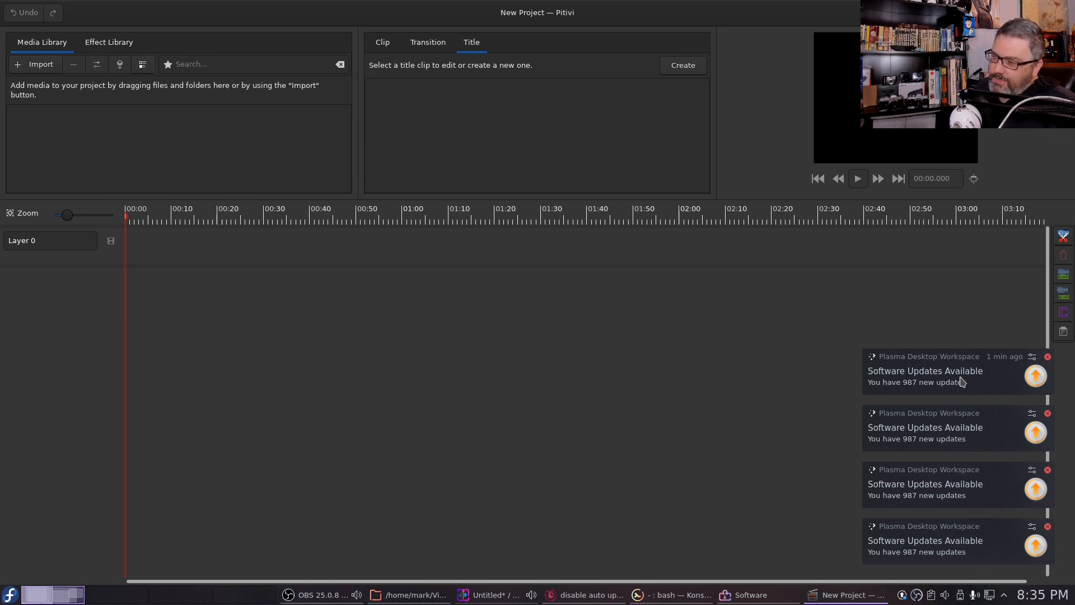
mouse_move(962, 458)
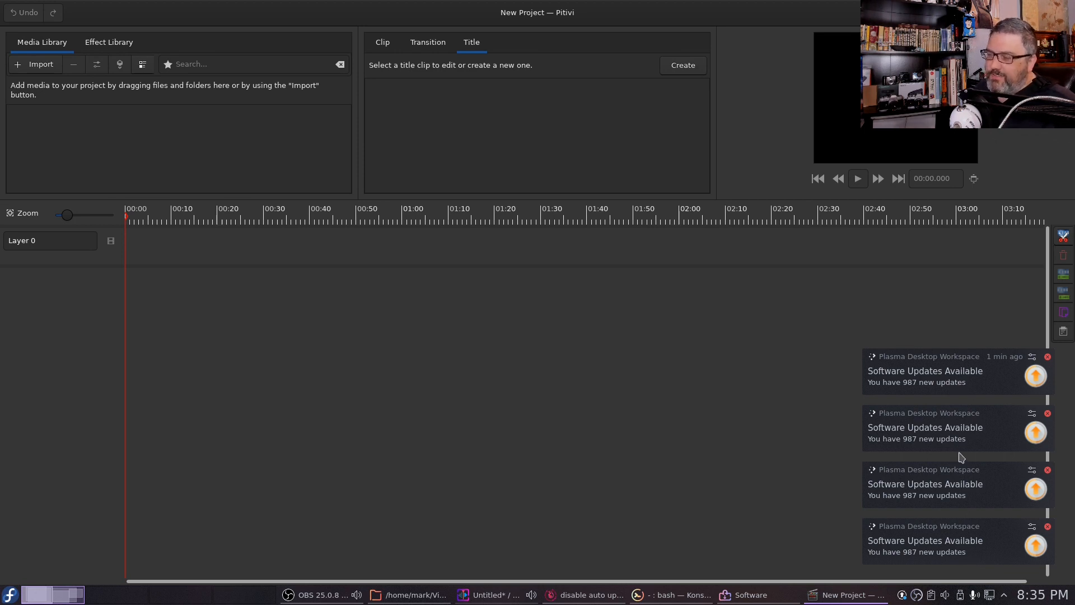
mouse_move(905, 381)
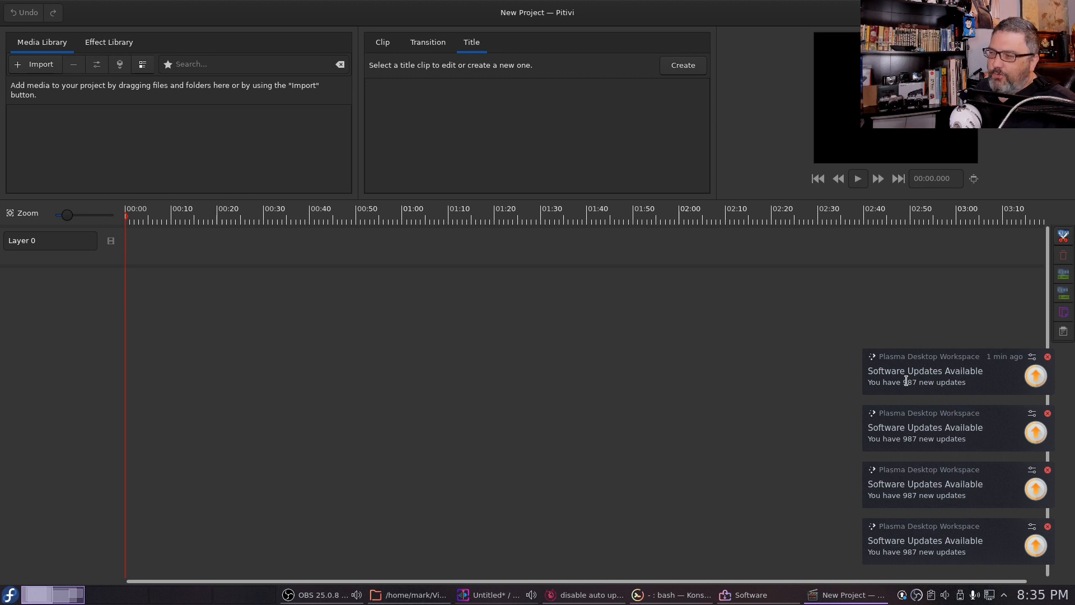
double_click(935, 382)
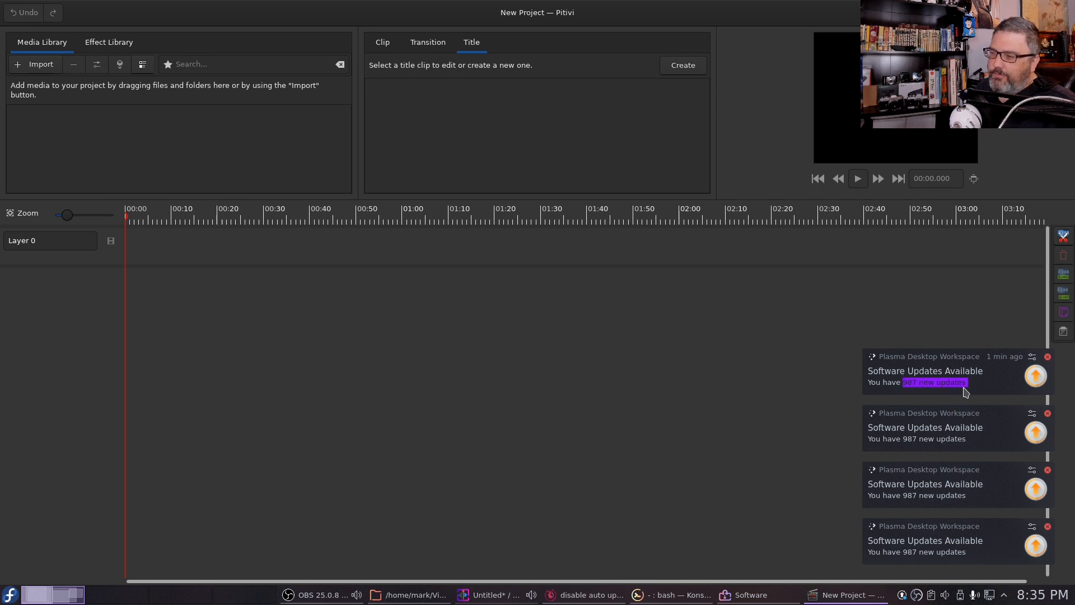
mouse_move(917, 467)
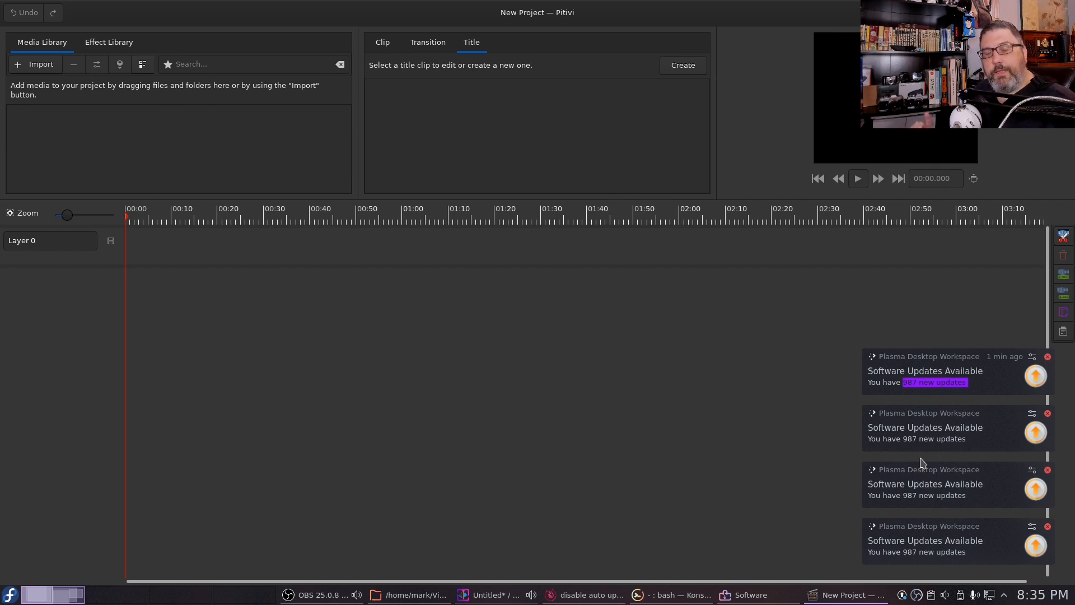
click(680, 595)
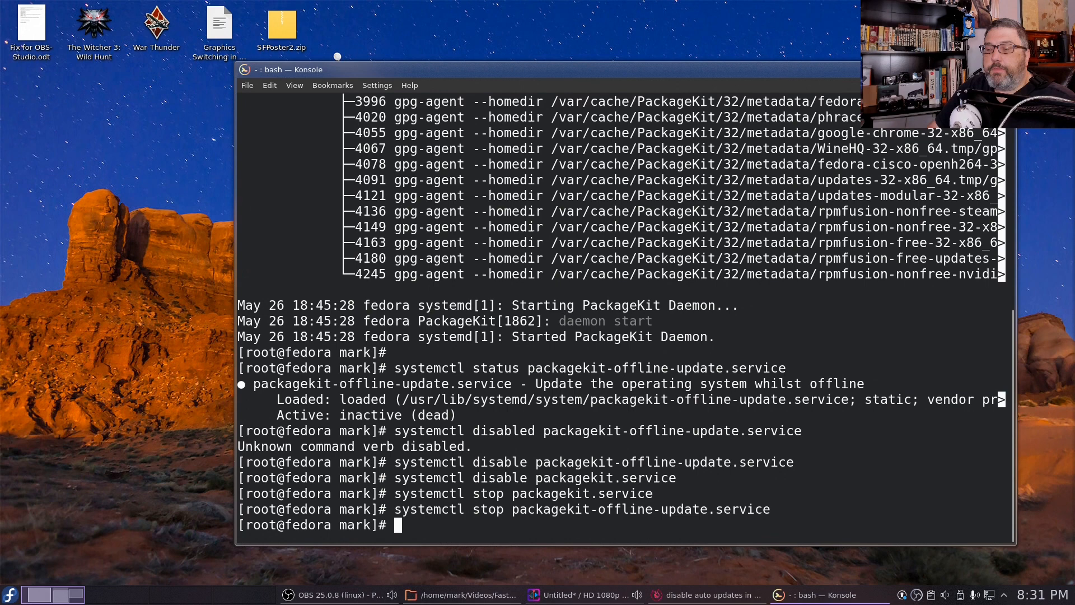